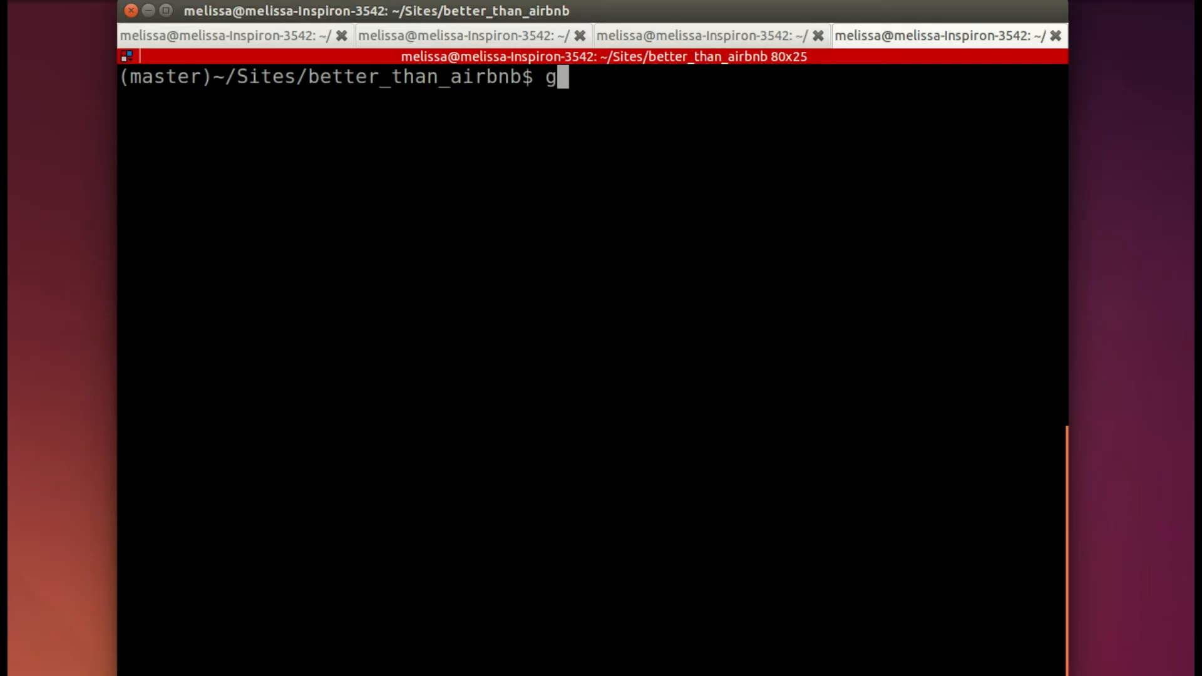
- Create and check out a new git branch named 'profile'
type("it checkout")
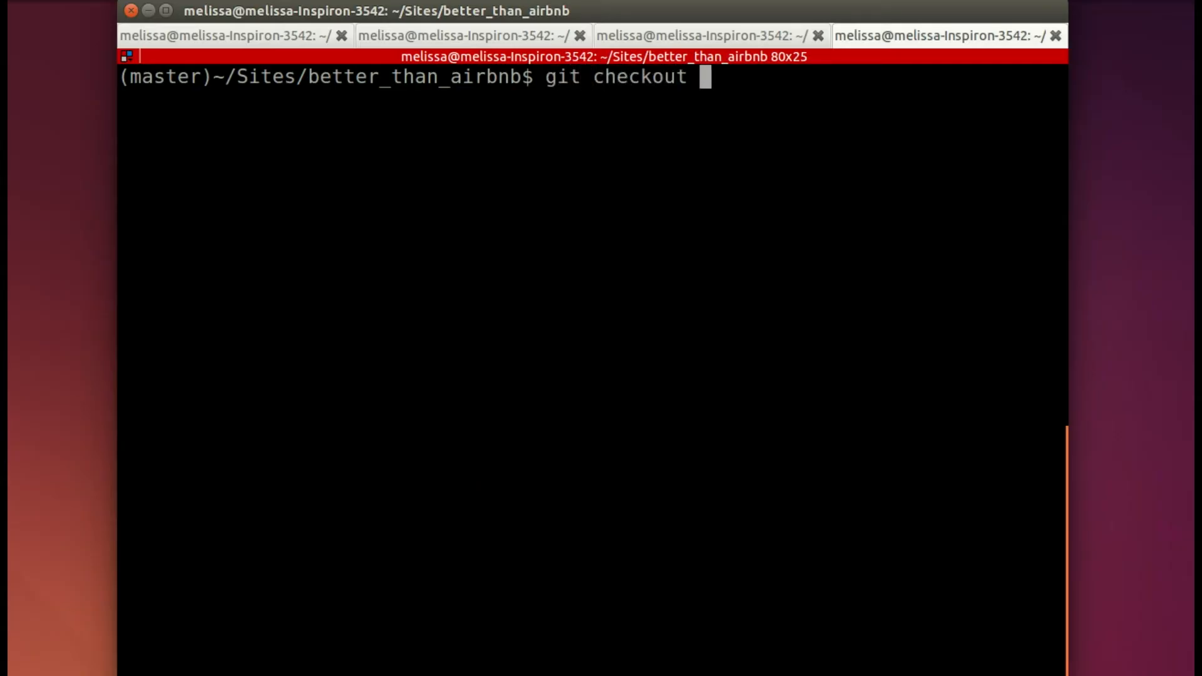
type("-b \"pro")
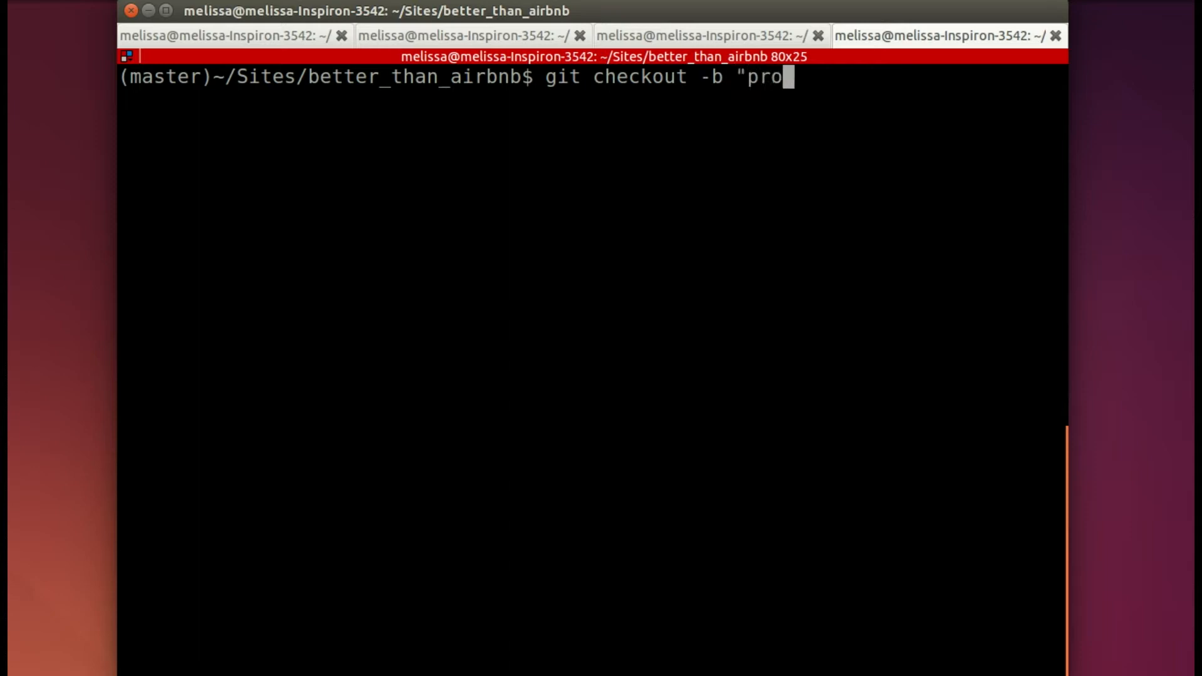
type("file\"")
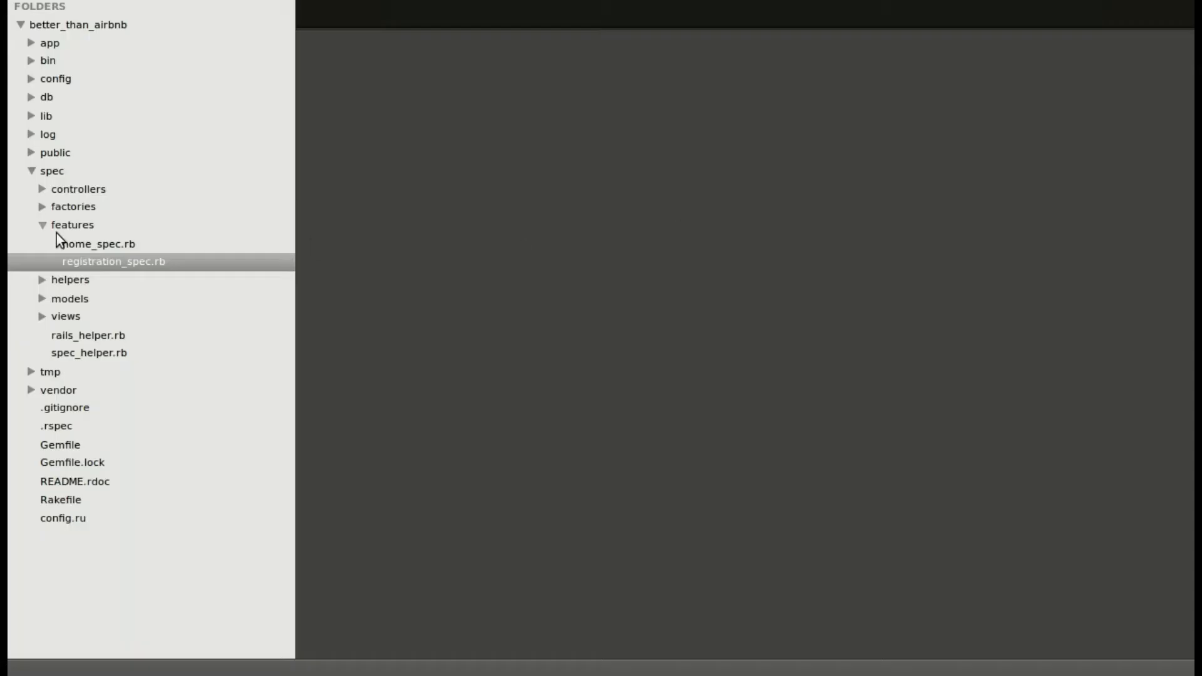
- Create and save an empty profile_spec.rb file in the spec/features folder
right_click(72, 224)
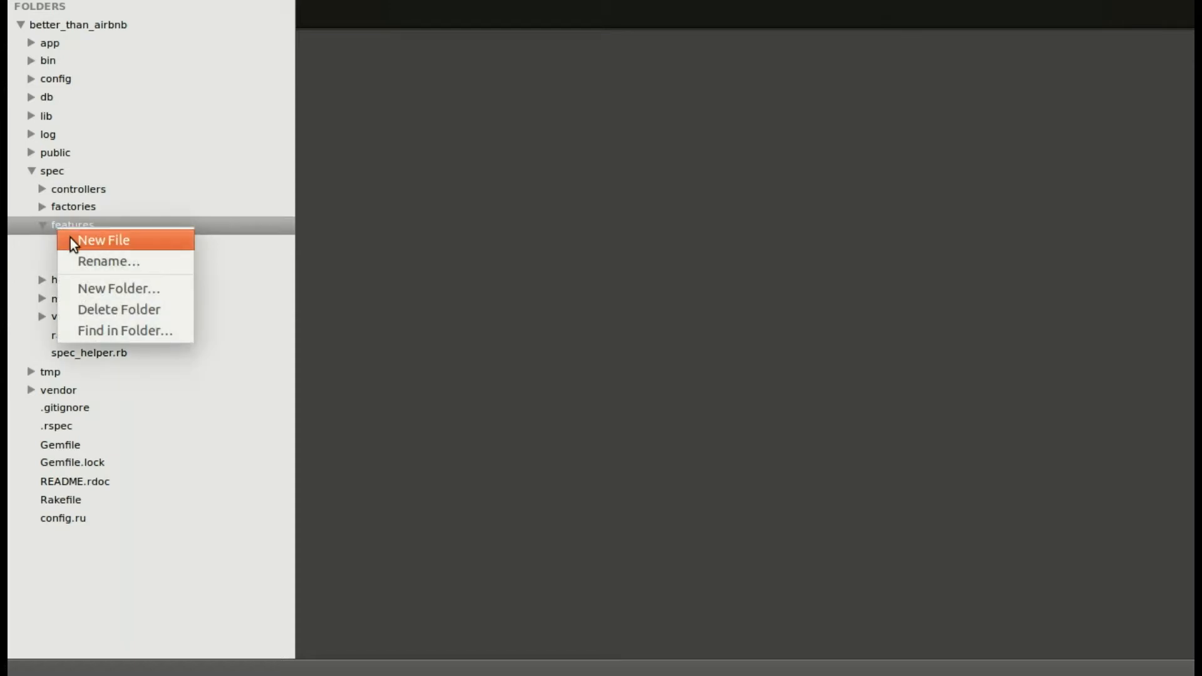
left_click(103, 240)
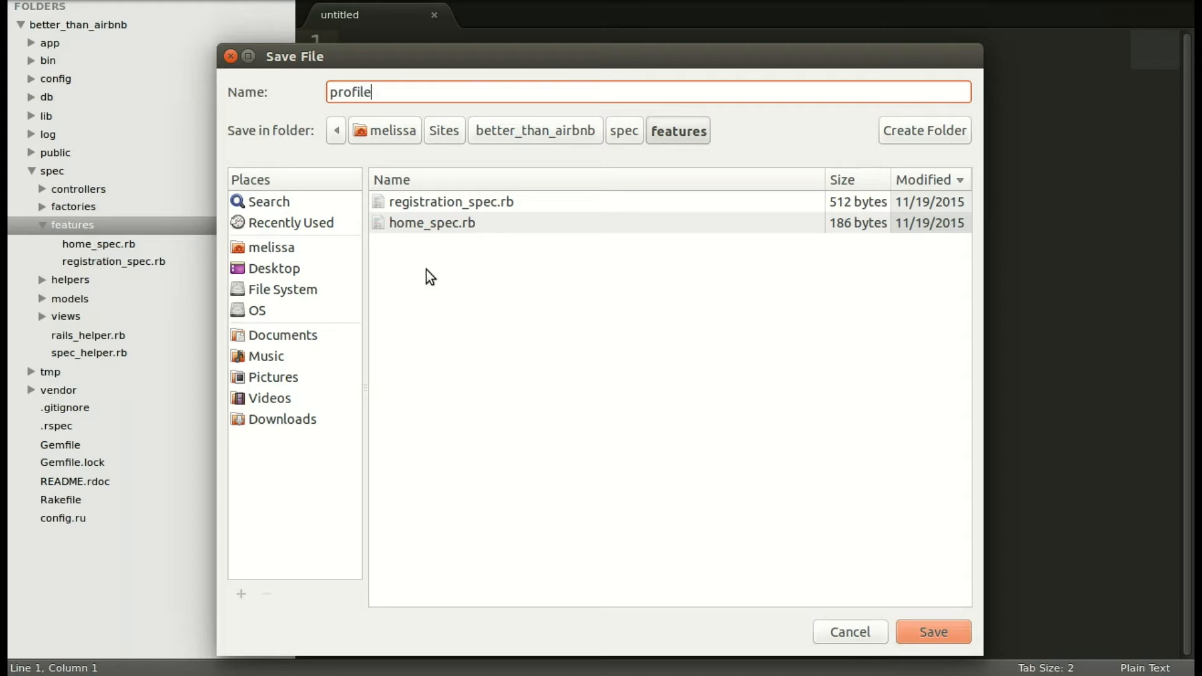
type("_spec.rb")
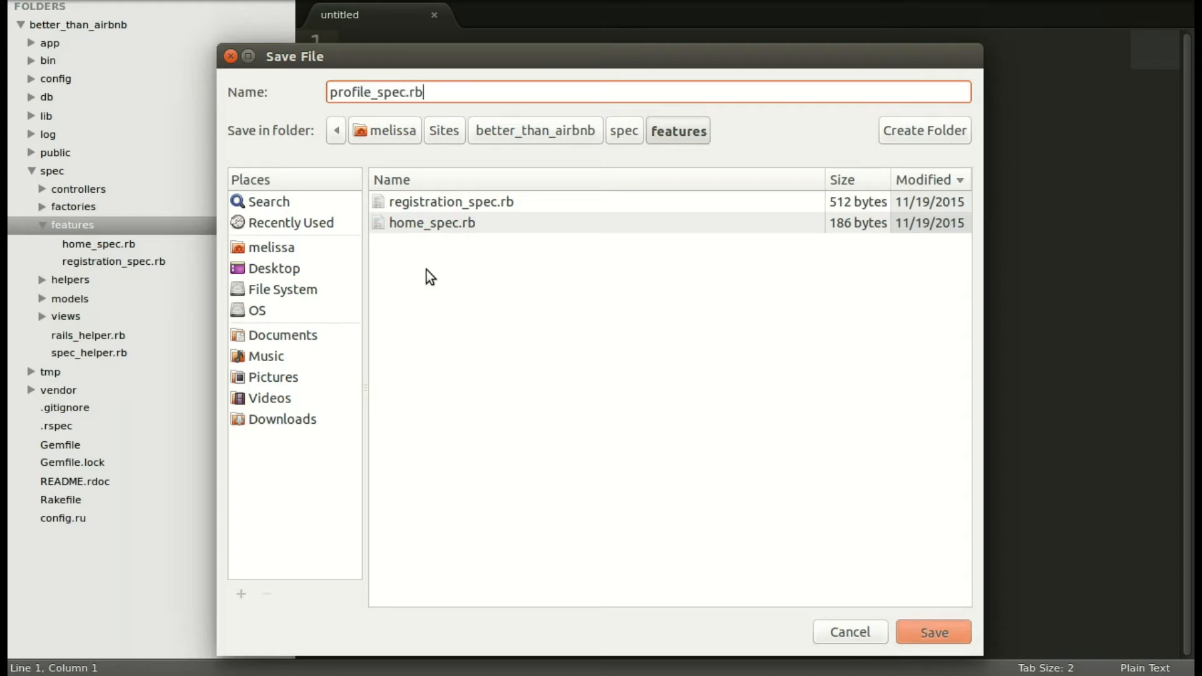
left_click(932, 631)
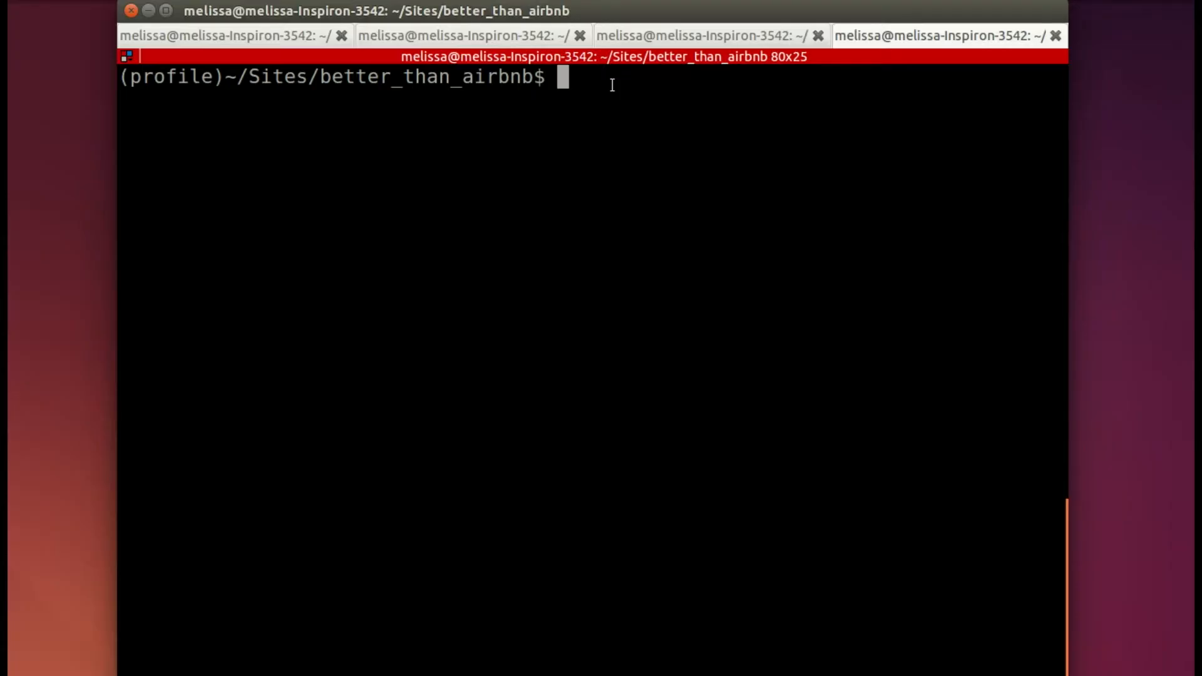
- Enter the rspec command for spec/features/profile_spec.rb in the terminal
type("rspec spe")
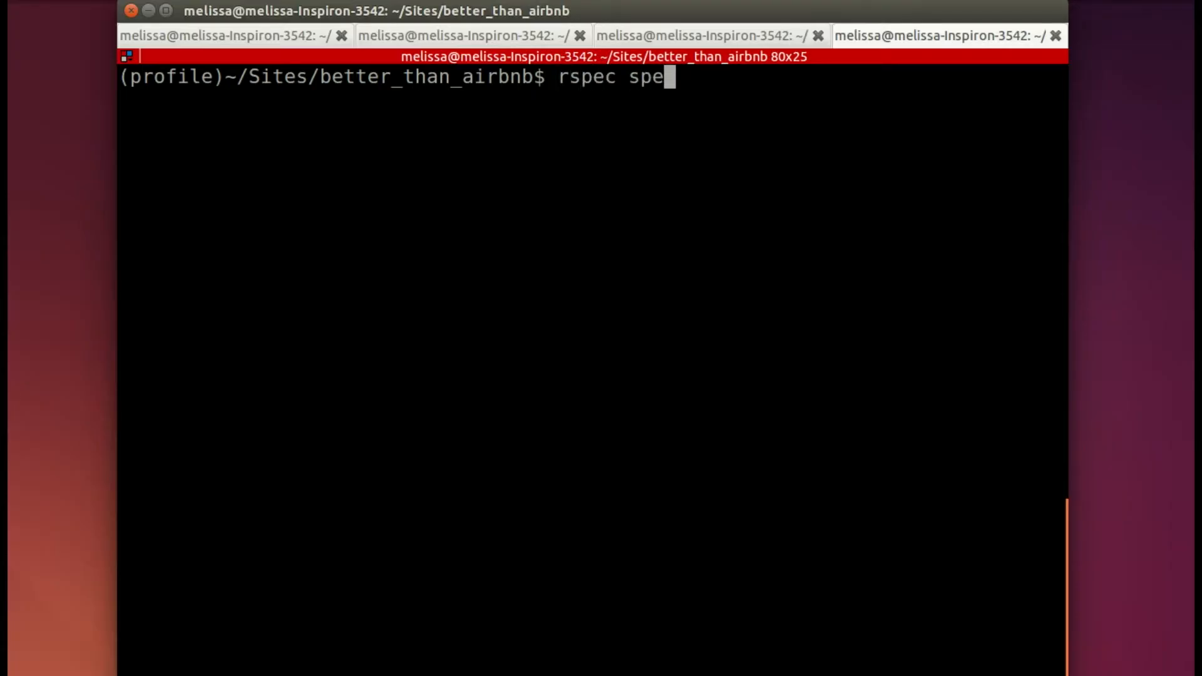
type("c/features/pr")
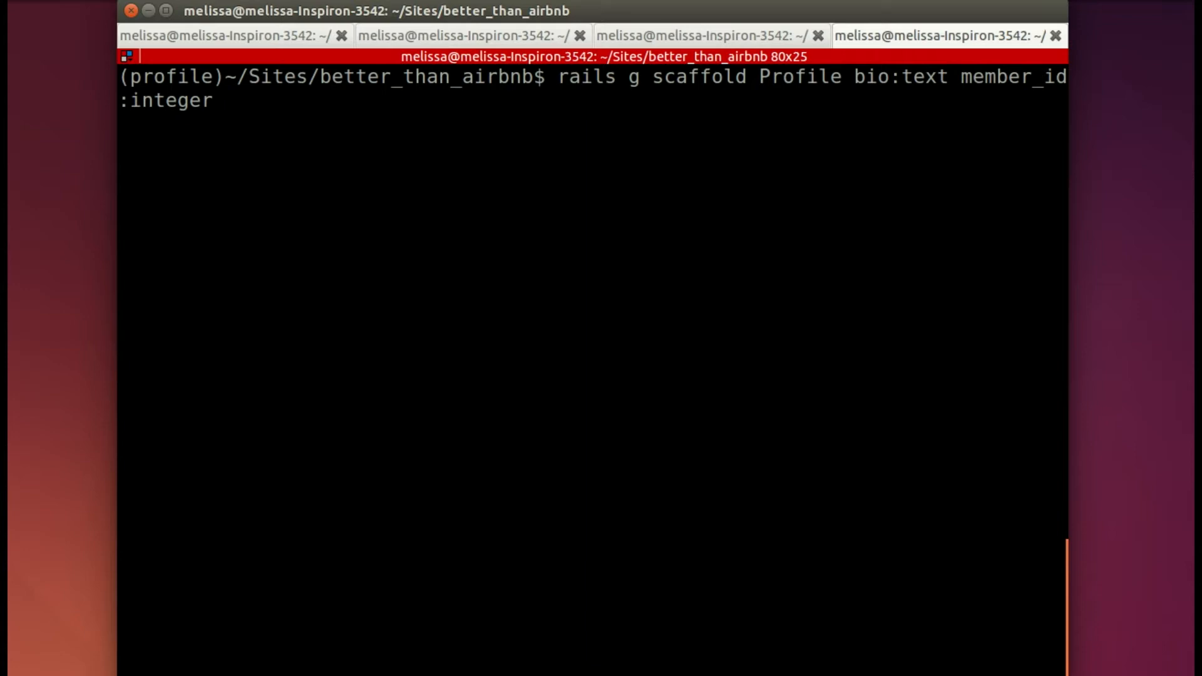
- Generate the Profile scaffold with bio:text and member_id:integer fields
key("Return")
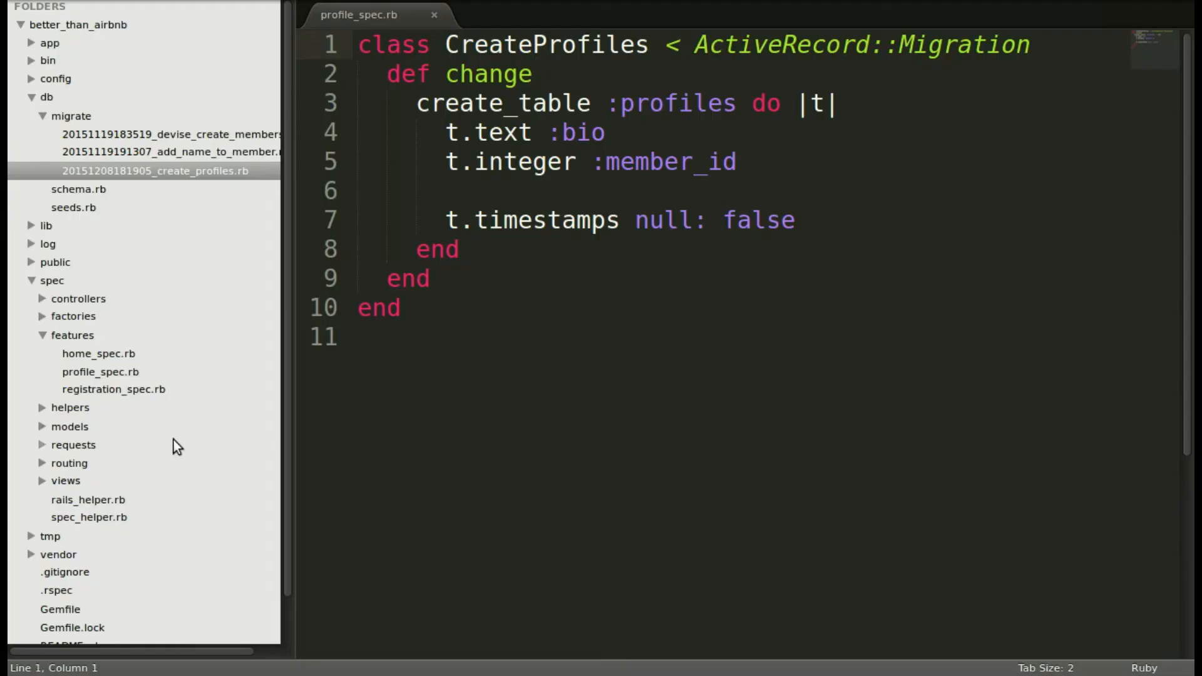
- Open spec/models/profile_spec.rb and reindent its validation and association examples
left_click(70, 427)
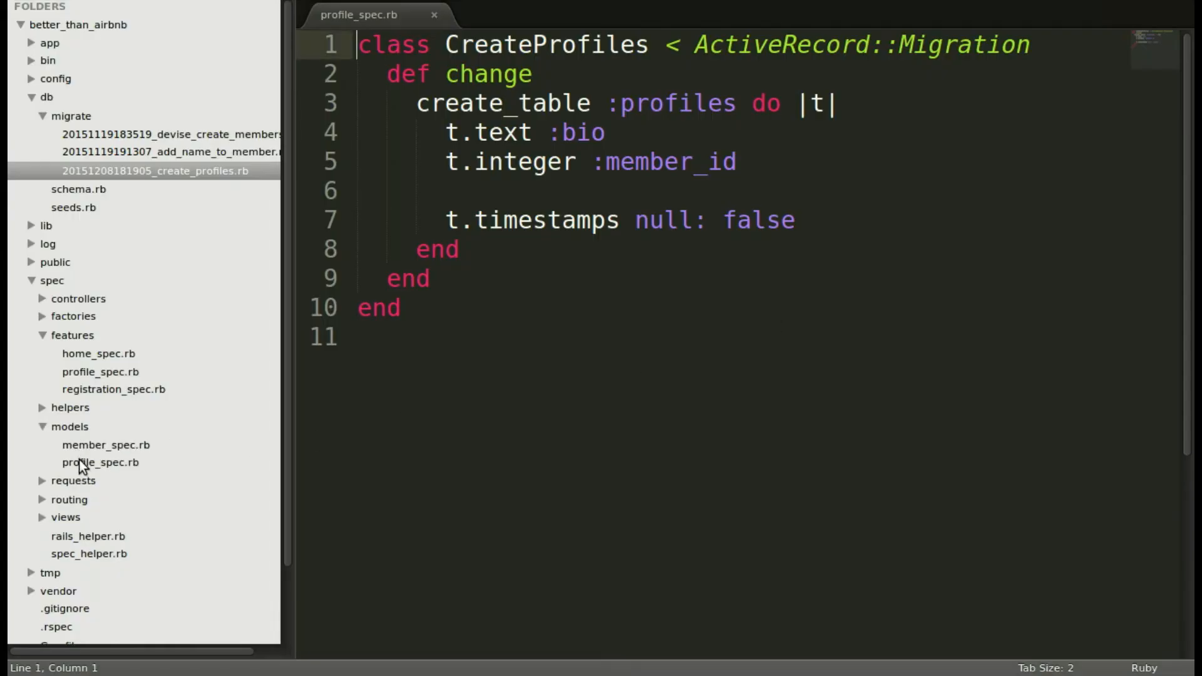
left_click(100, 462)
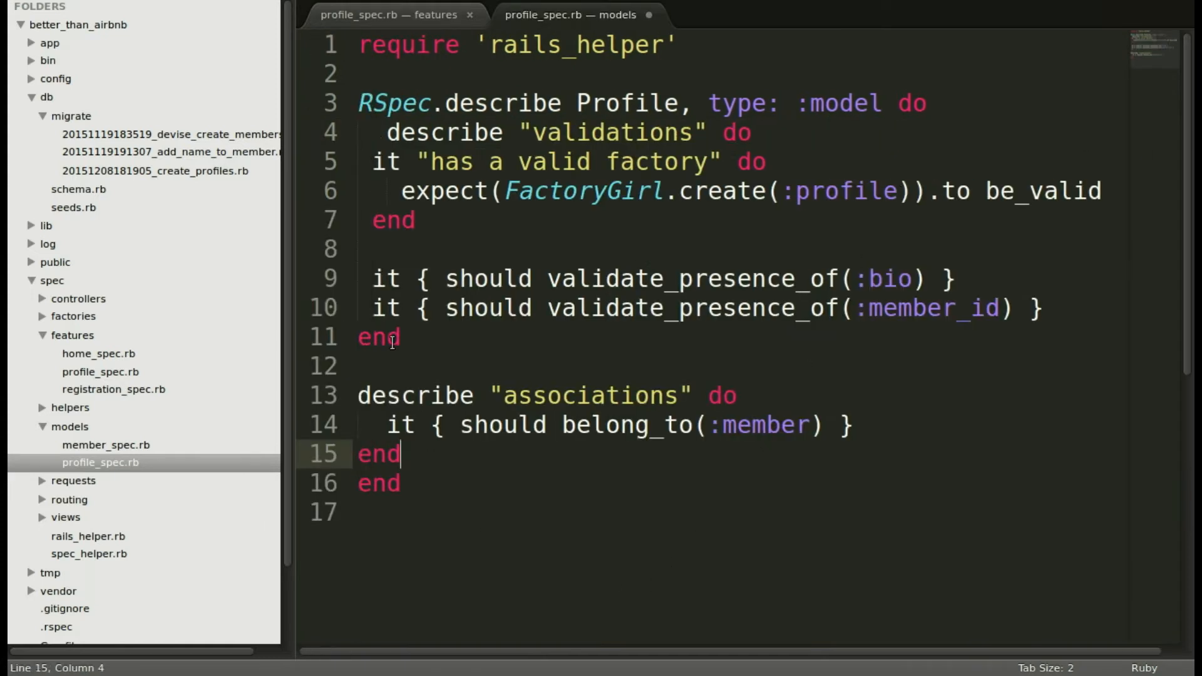
left_click_drag(372, 161, 433, 426)
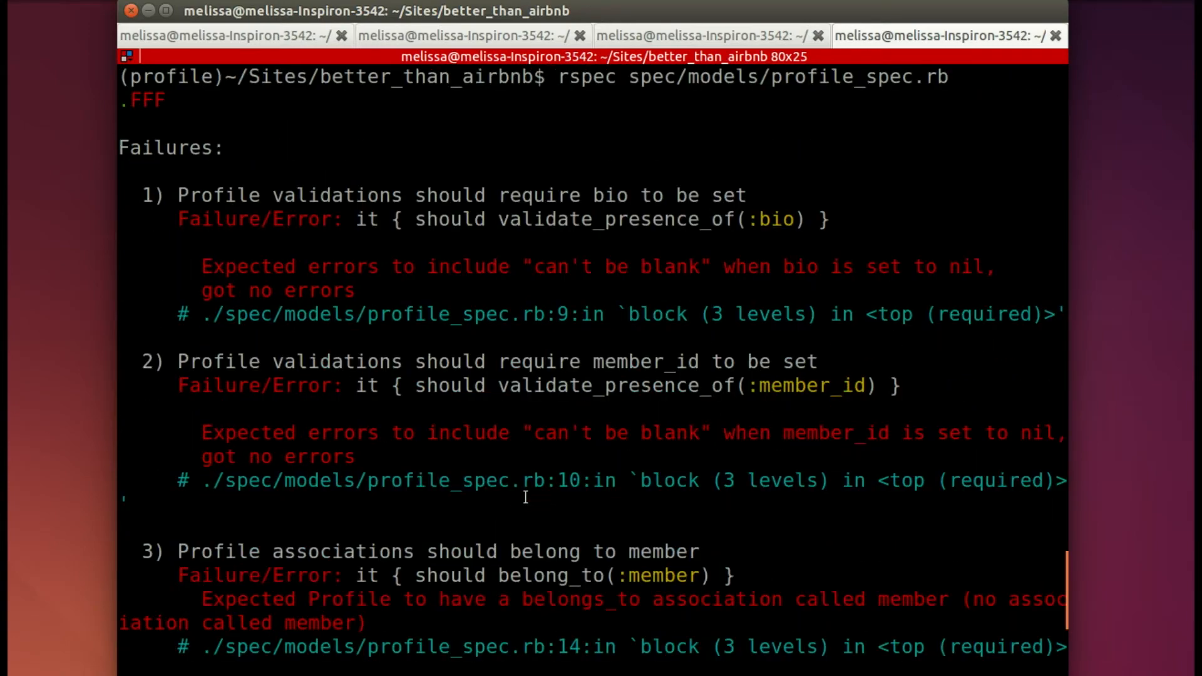
- Scroll through the three failures for bio, member_id and the member association
scroll("down", 3)
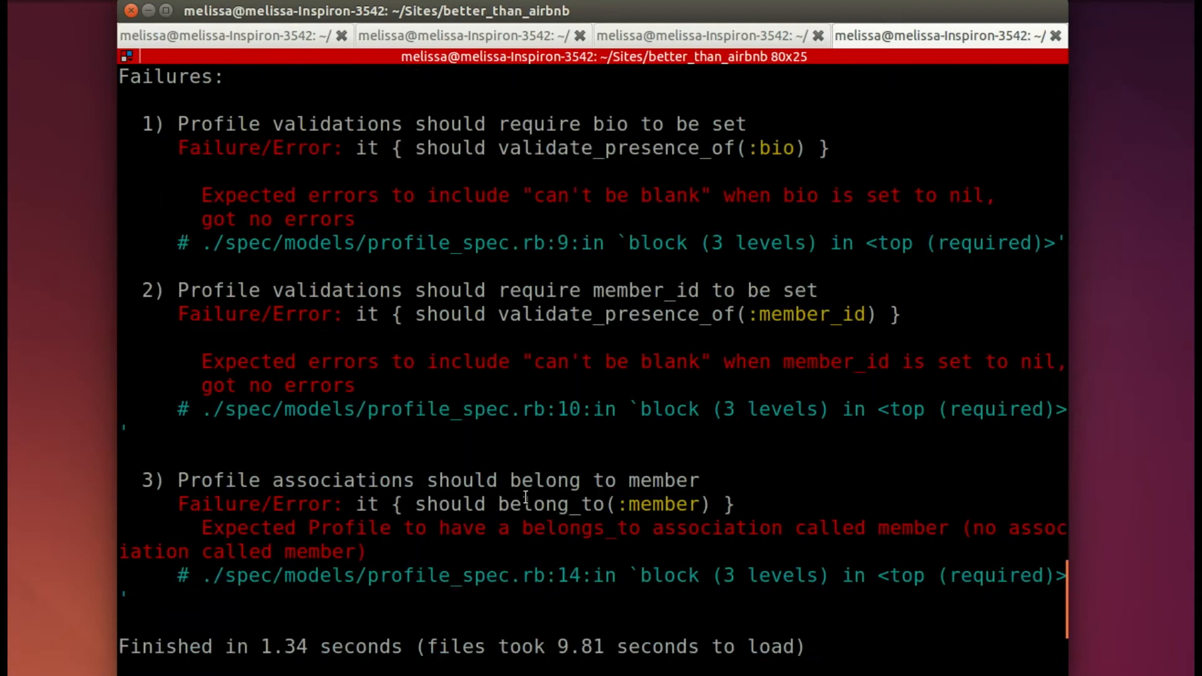
scroll("down", 3)
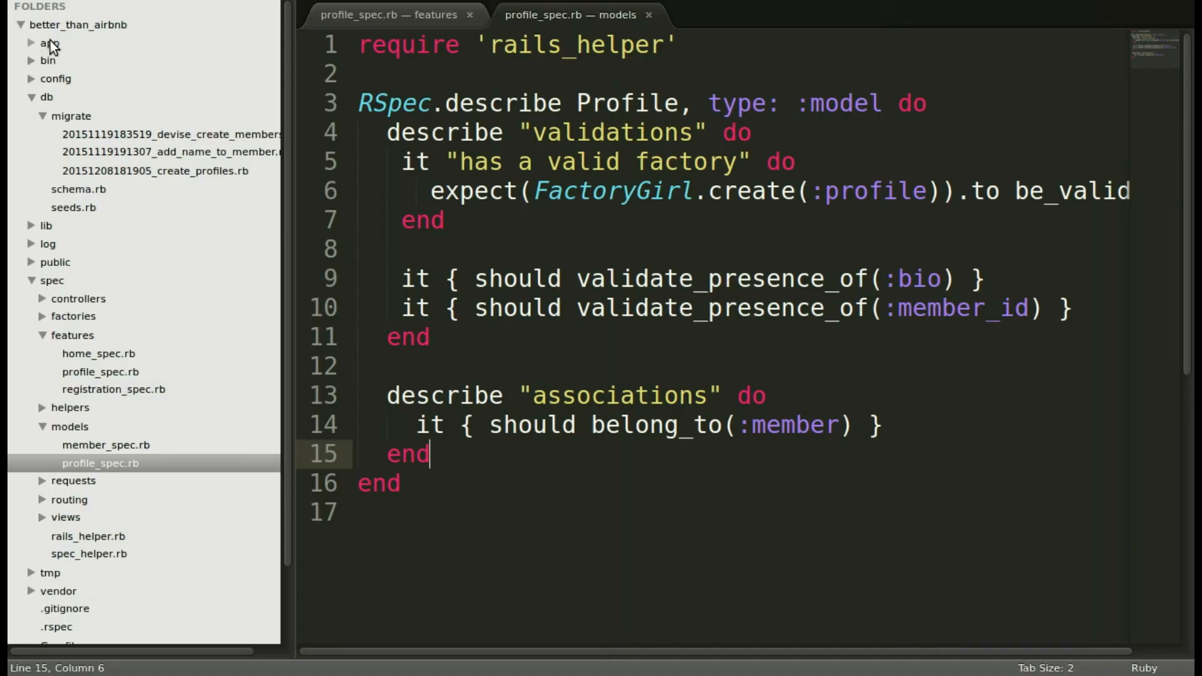
- Give profile.rb bio and member_id presence validations and belongs_to :member, then edit member.rb
left_click(49, 42)
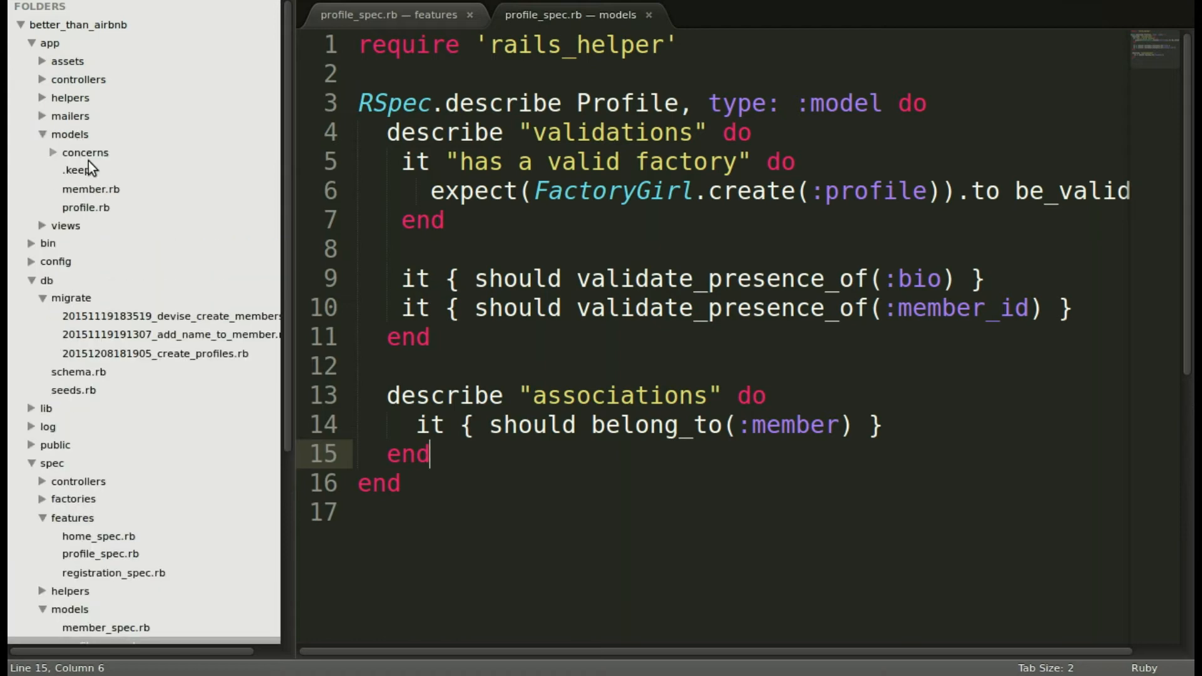
left_click(85, 208)
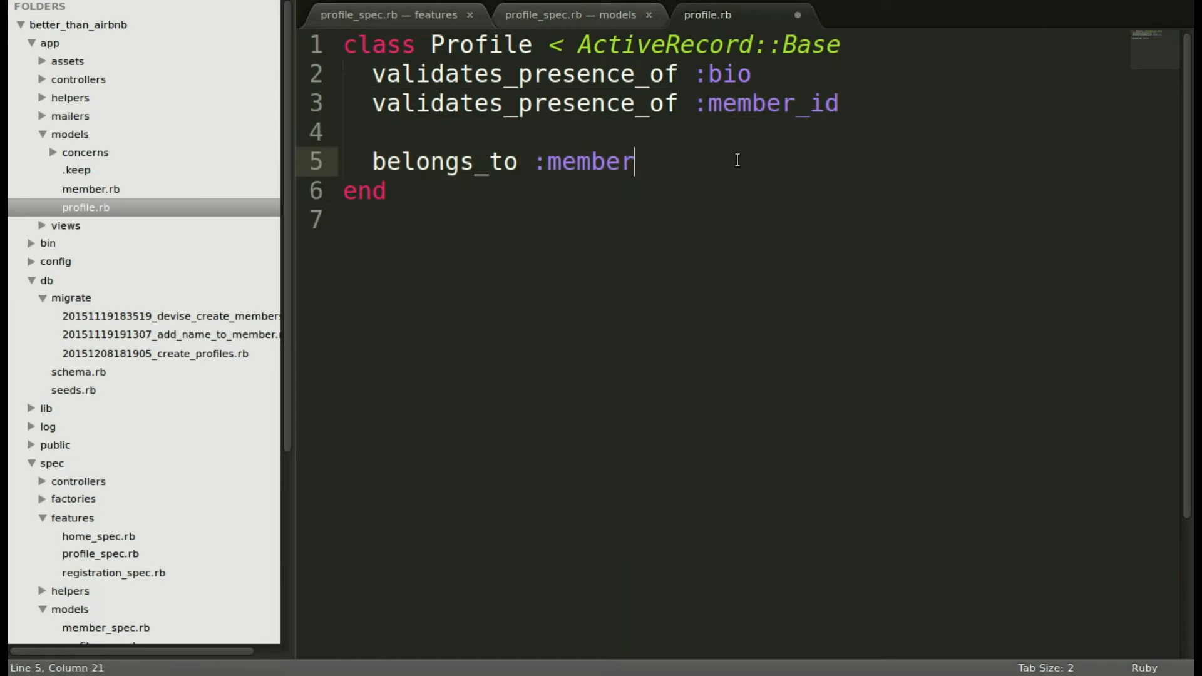
left_click(90, 189)
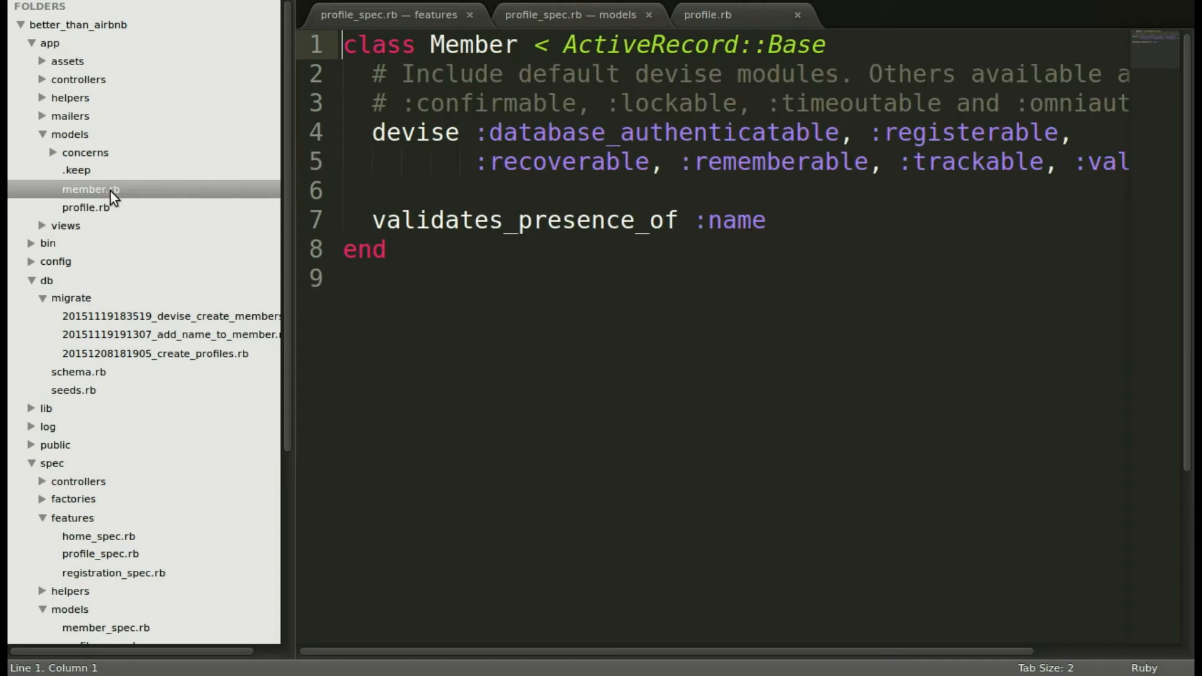
left_click(767, 220)
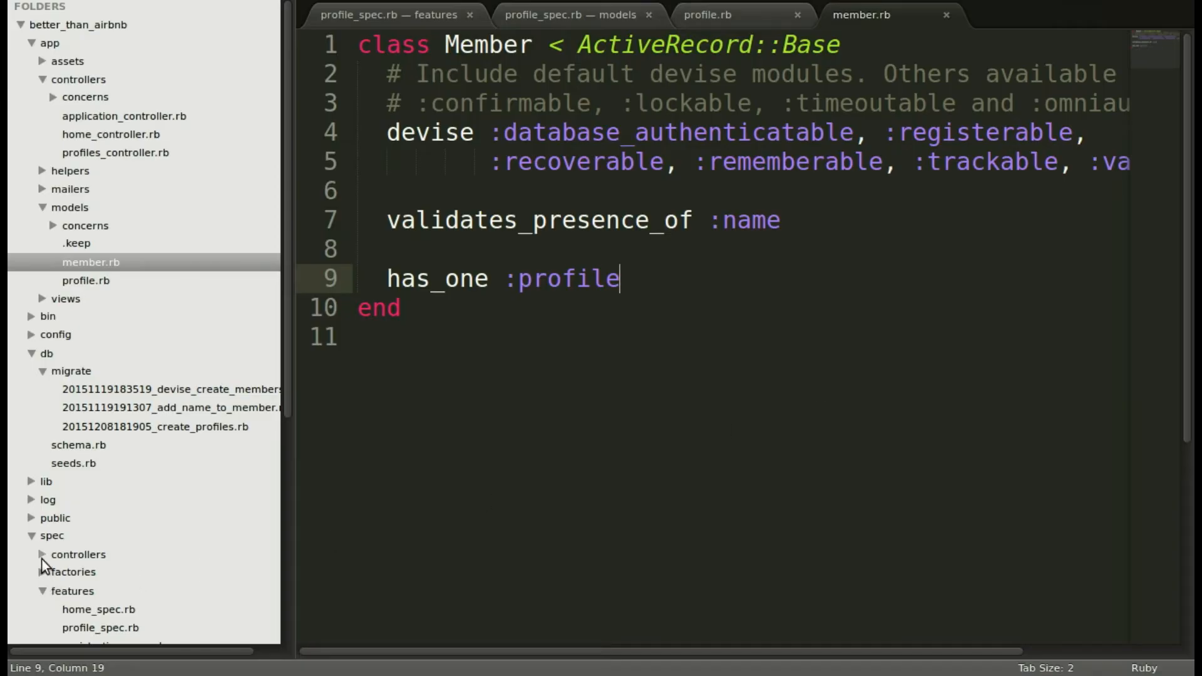
- Define a member with let and set valid and nil invalid attributes including member_id
left_click(130, 591)
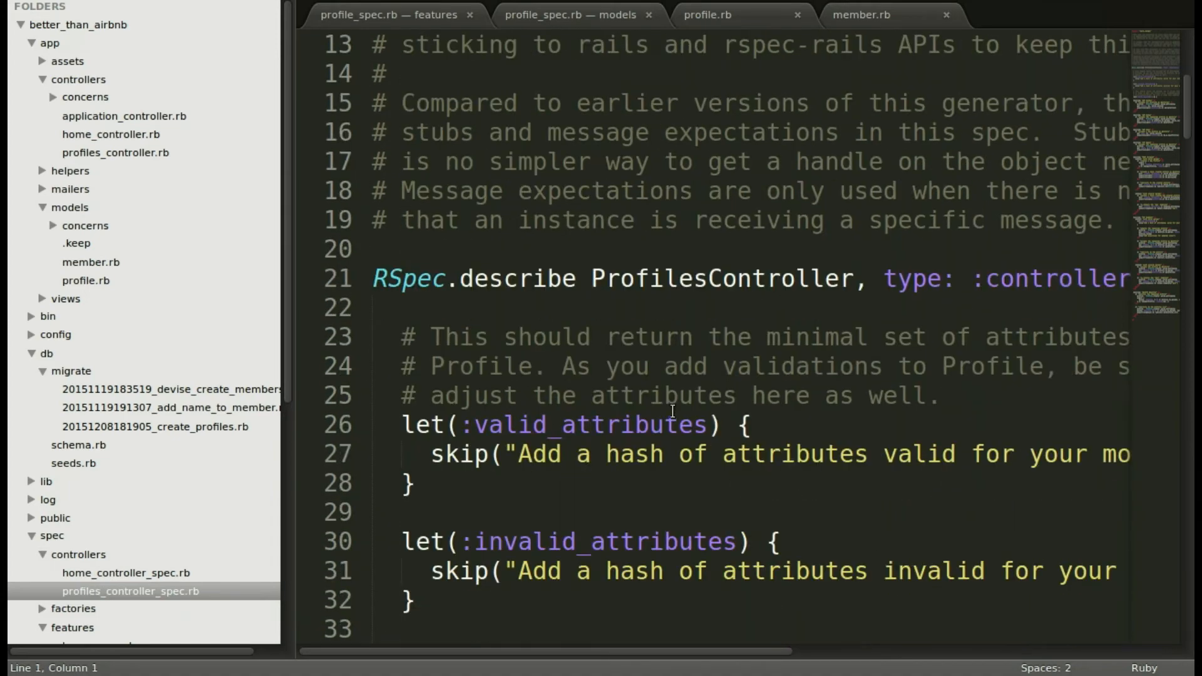
type("let(:member) {FactoryGirl.create(:member)}")
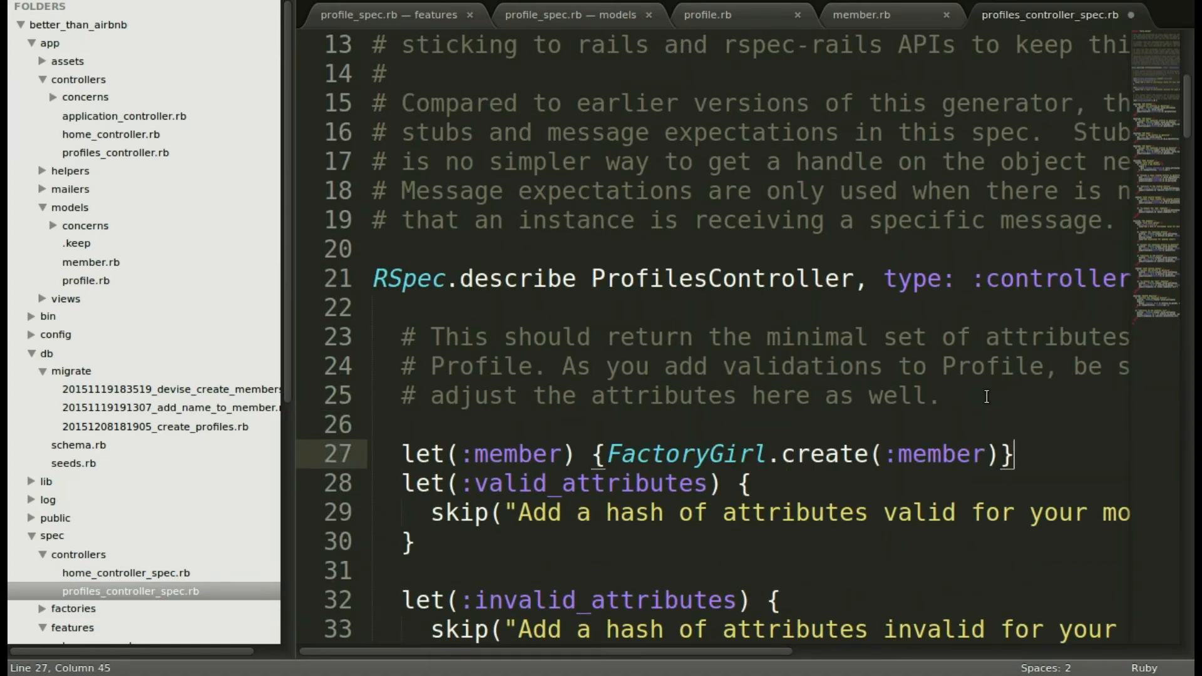
key("Right")
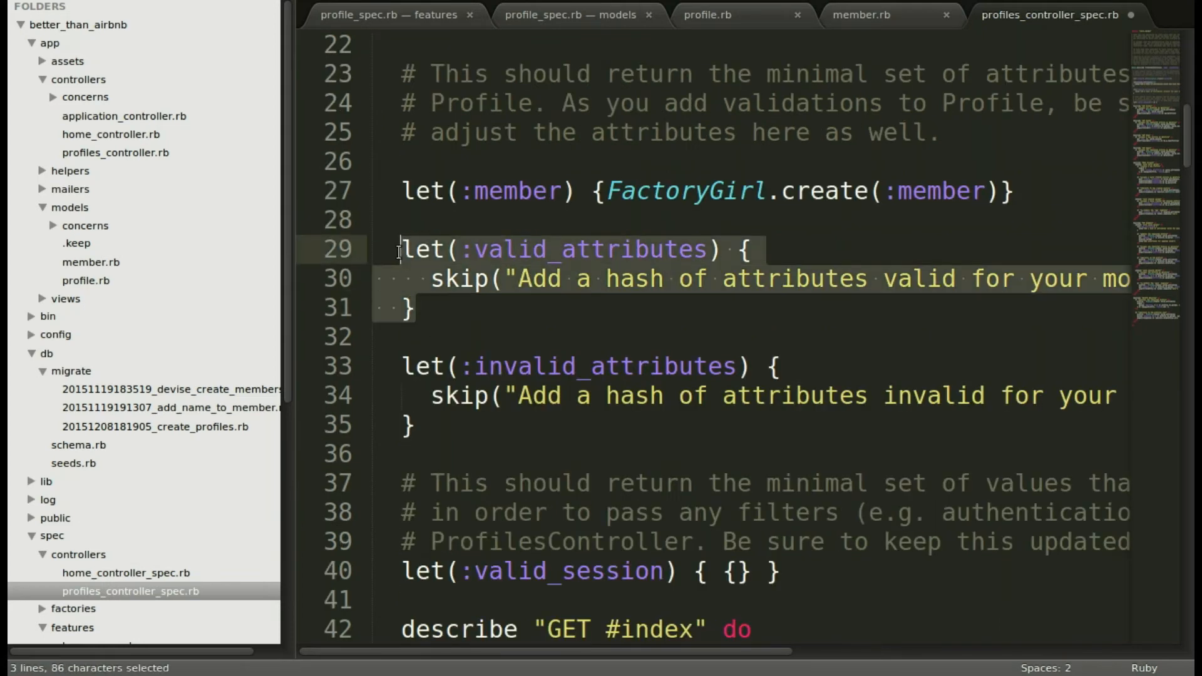
type("{bio: FFaker::Lorem.paragraph(2), member_id: member.id}")
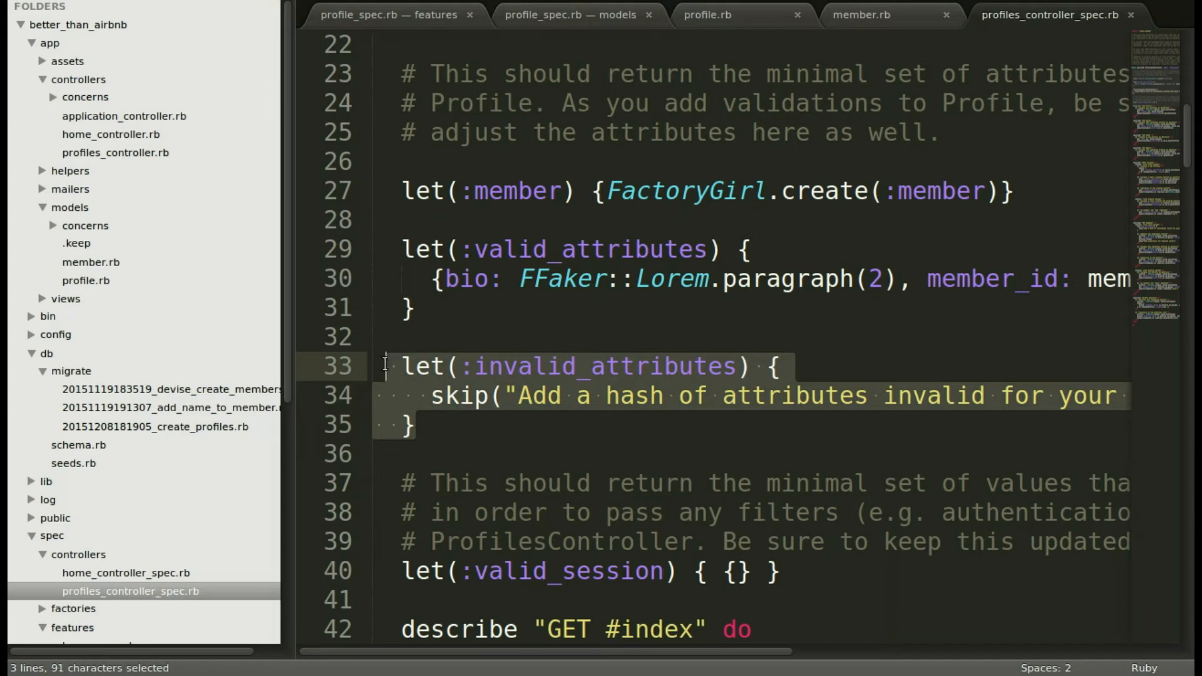
type("{bio: nil , member_id: nil}")
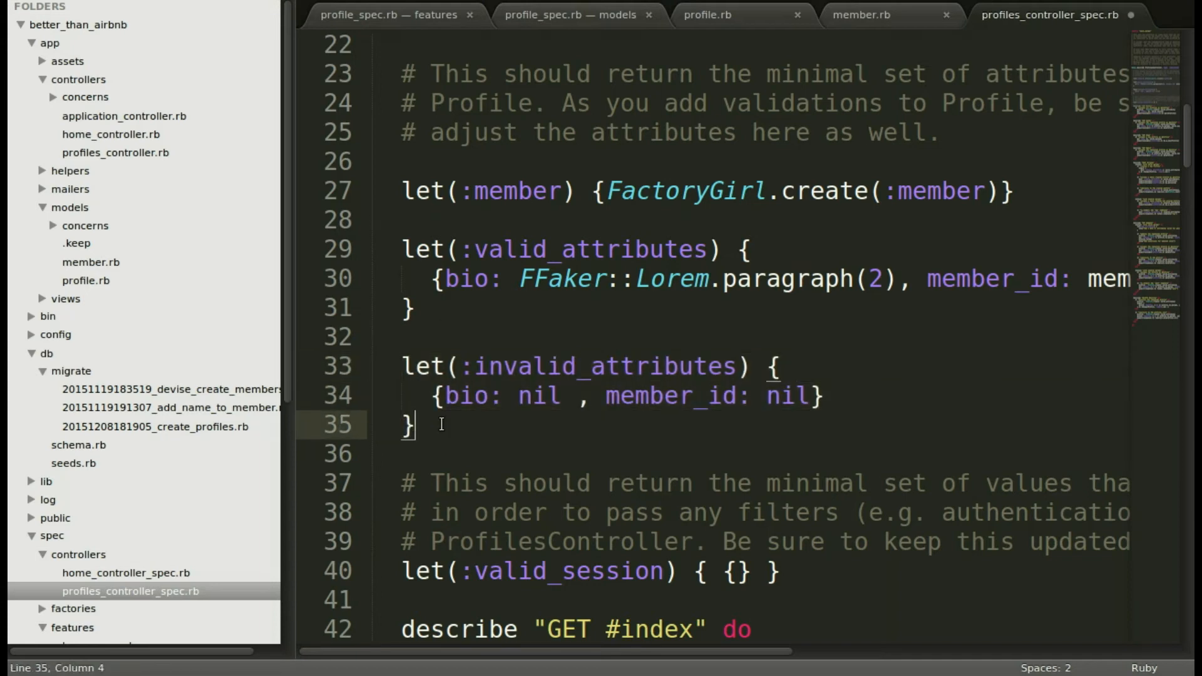
- Comment out the GET #index test block in the controller spec
scroll("down", 3)
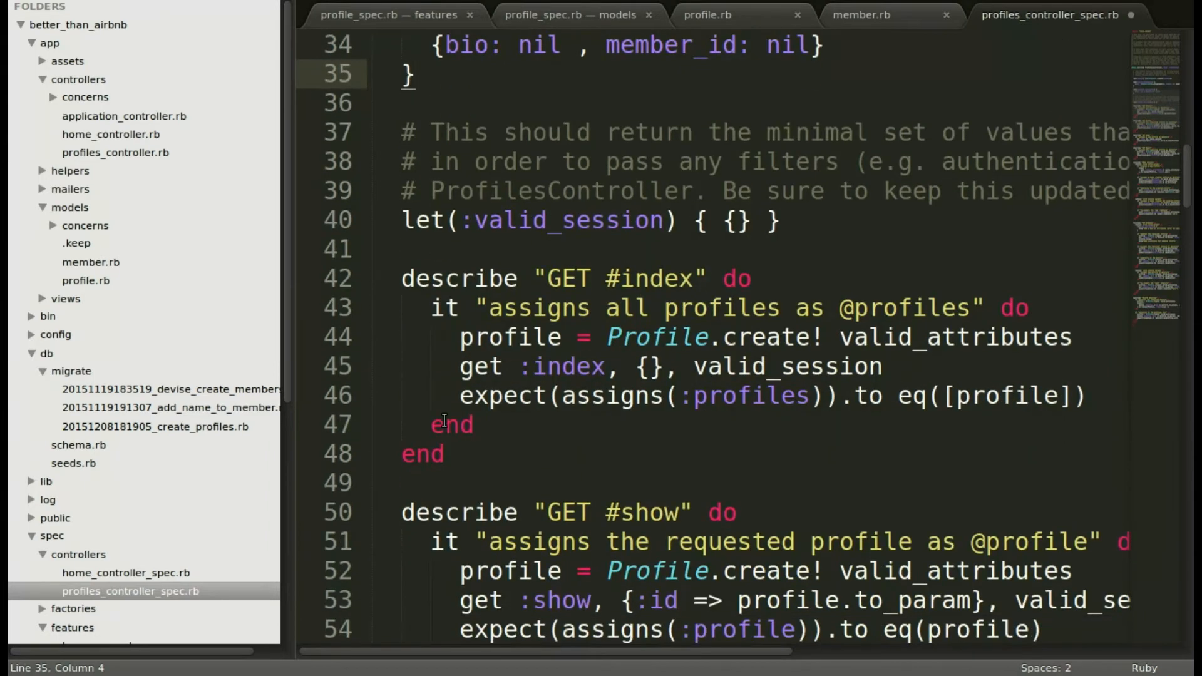
scroll("down", 3)
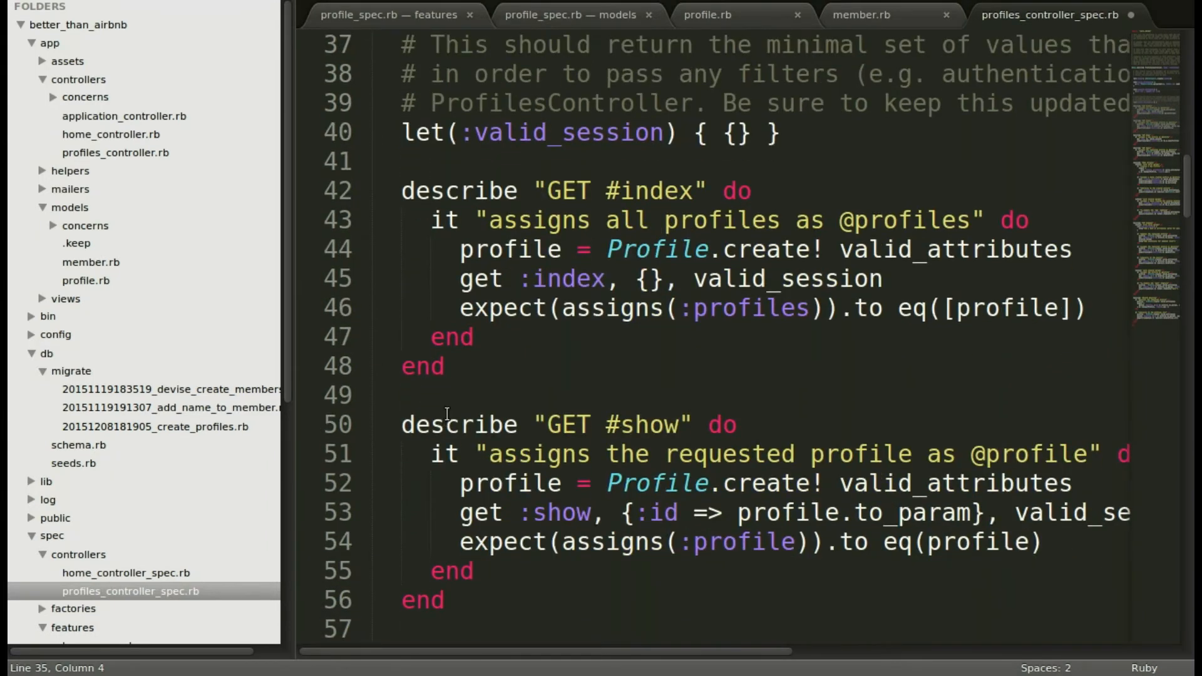
left_click_drag(402, 190, 444, 366)
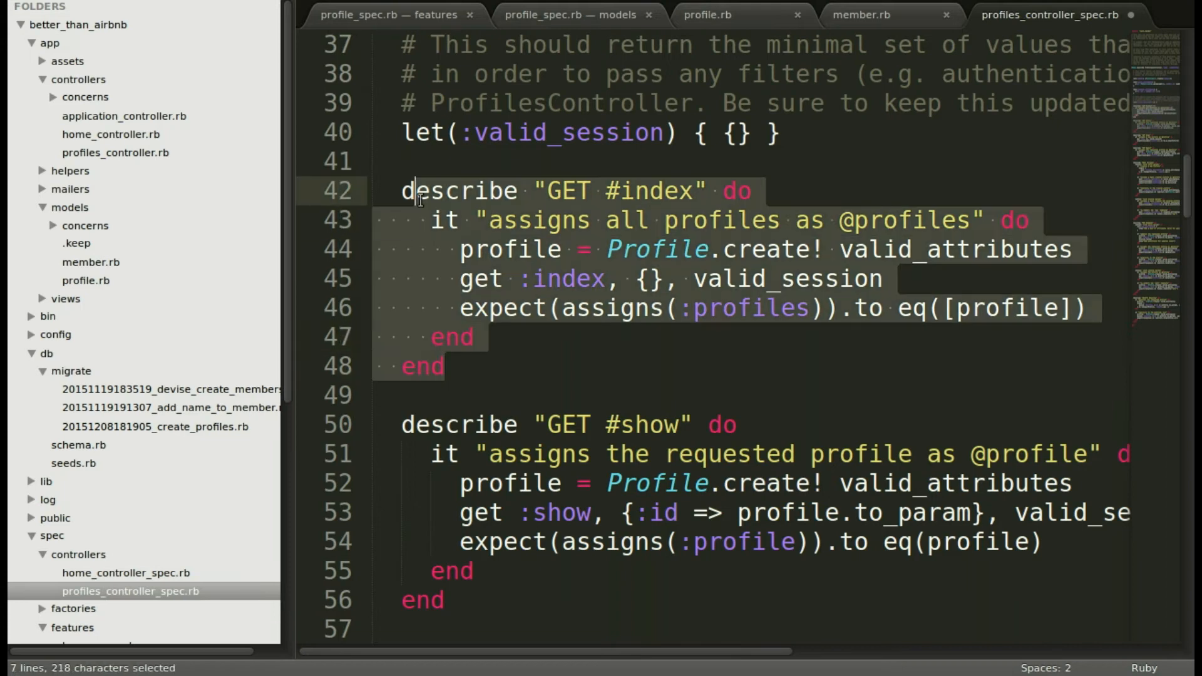
key("cmd+/")
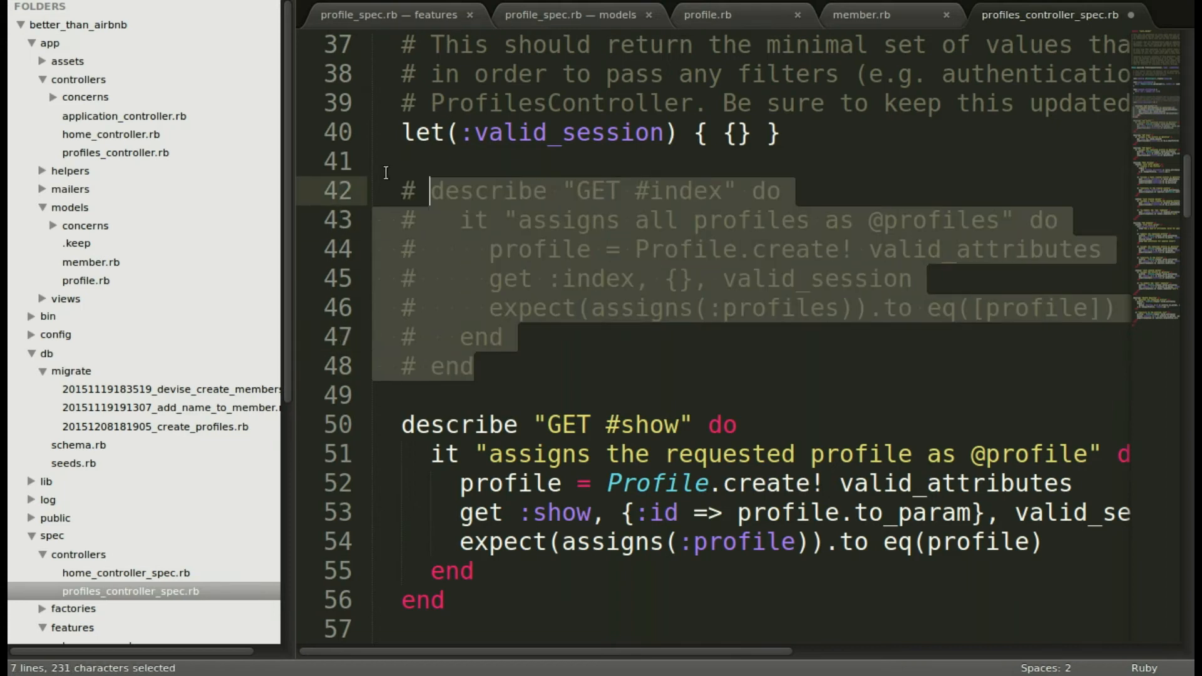
- Add :member_id => member.id to the remaining request params
scroll("down", 3)
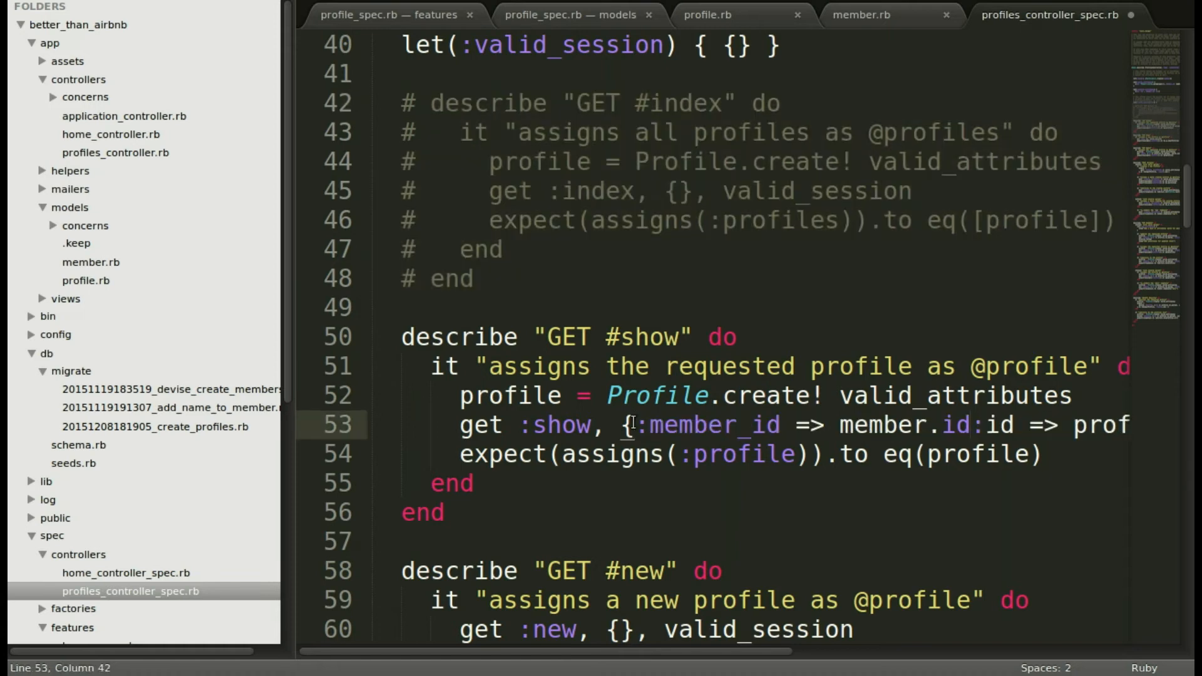
type(",")
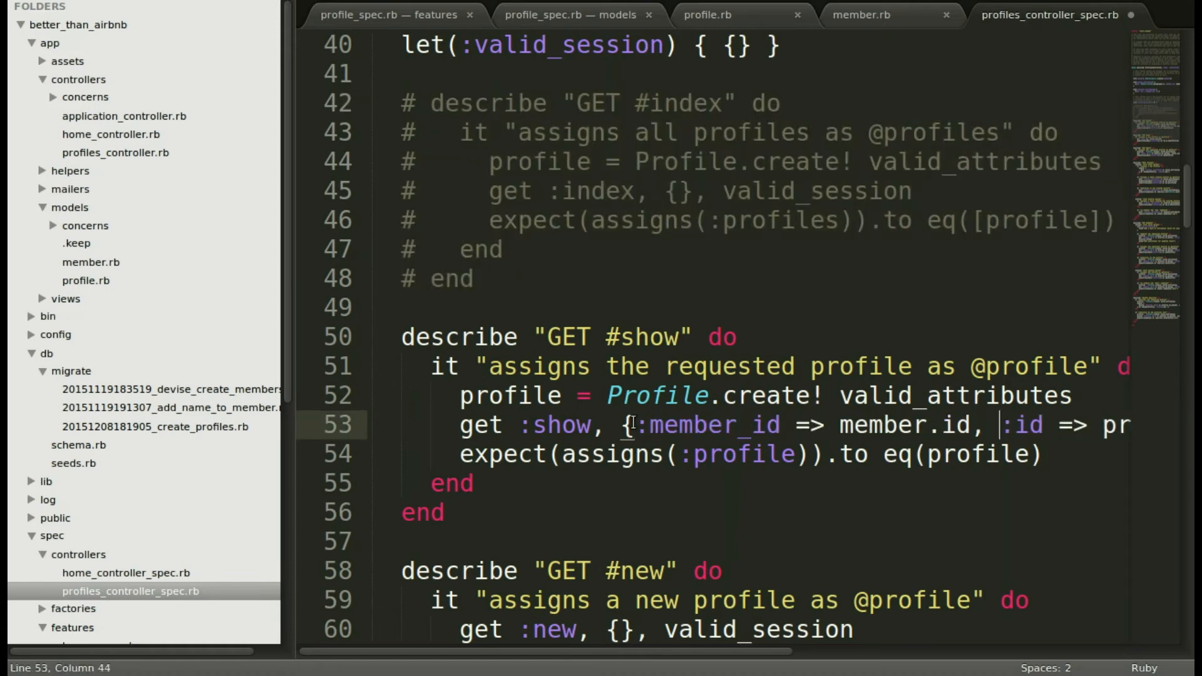
scroll("down", 3)
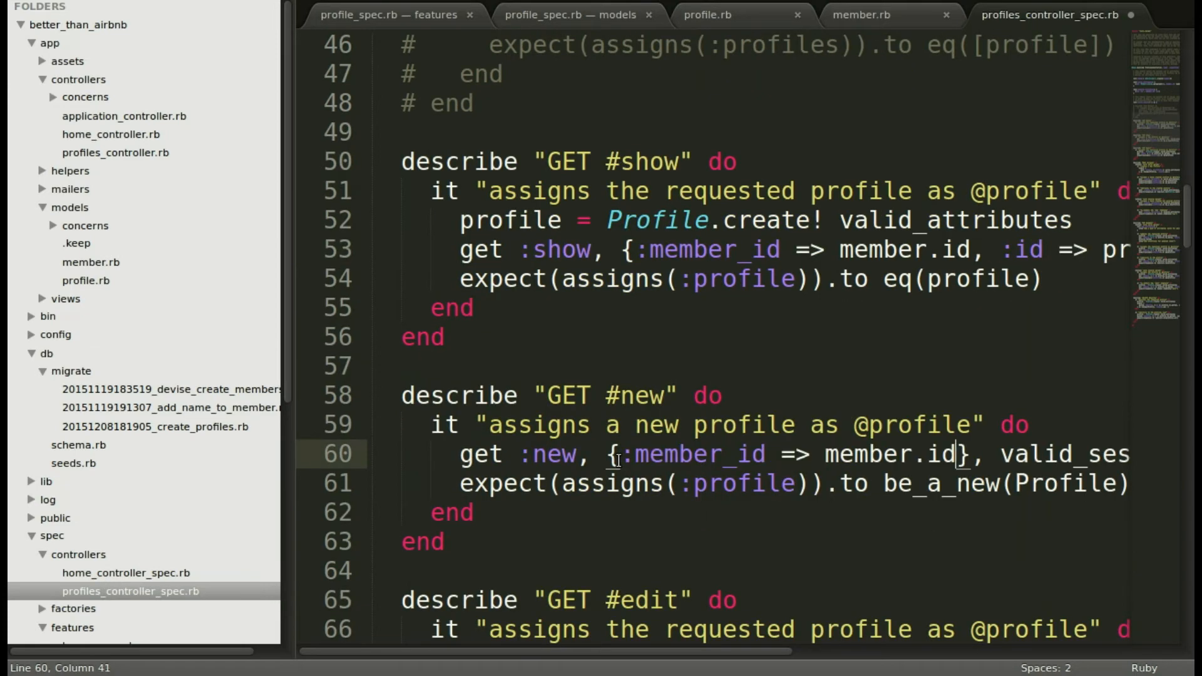
scroll("down", 3)
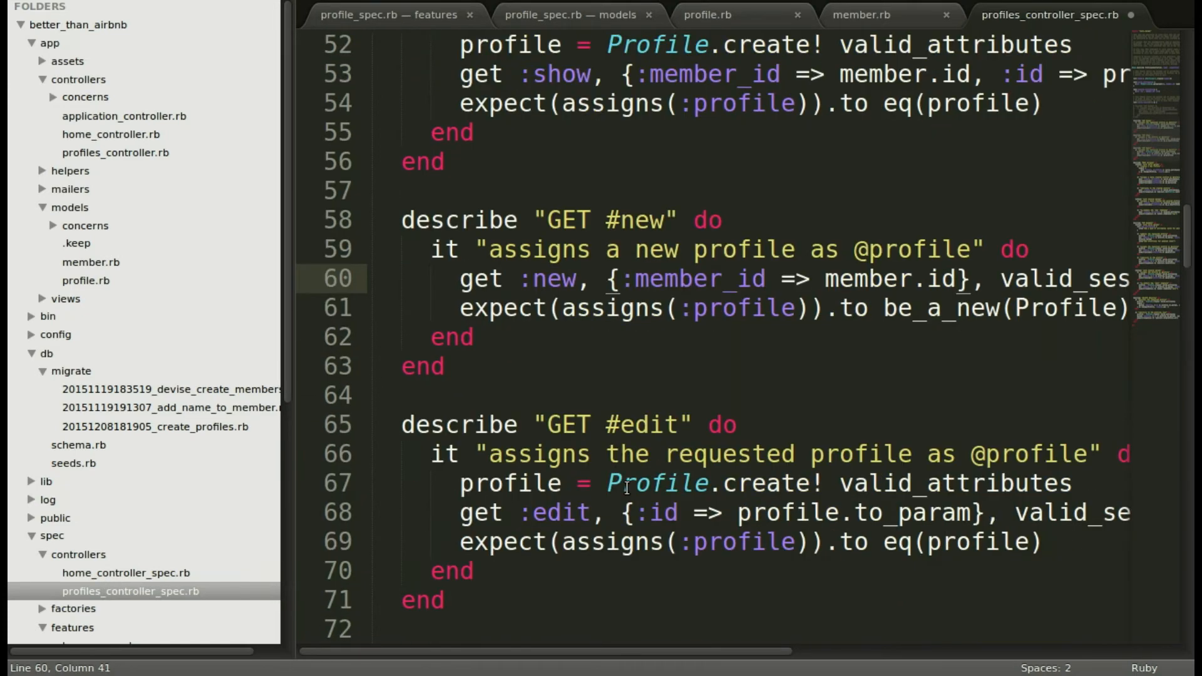
type(":member_id => member.id,:id => pro")
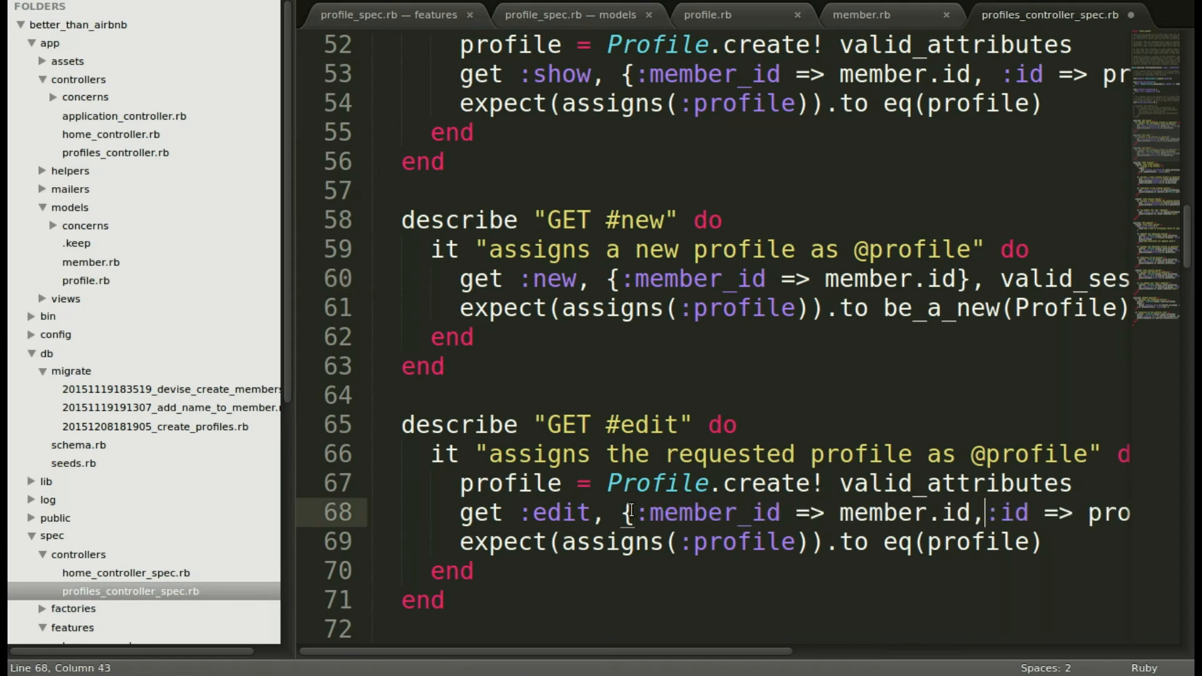
scroll("down", 3)
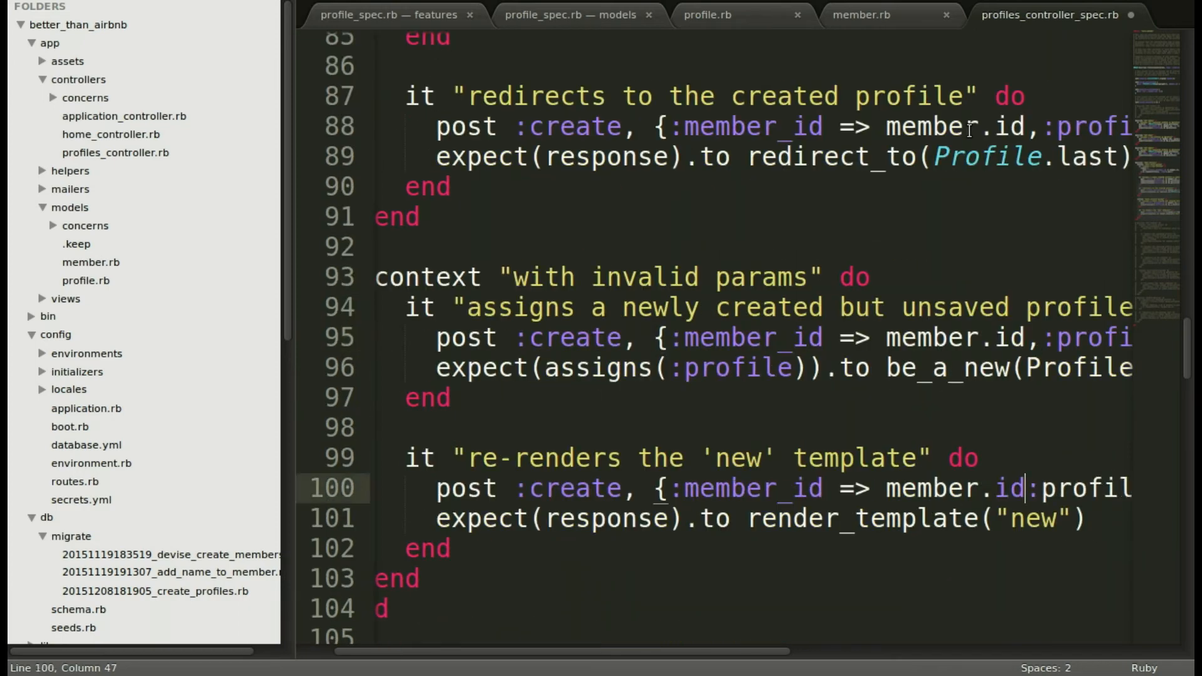
type(",")
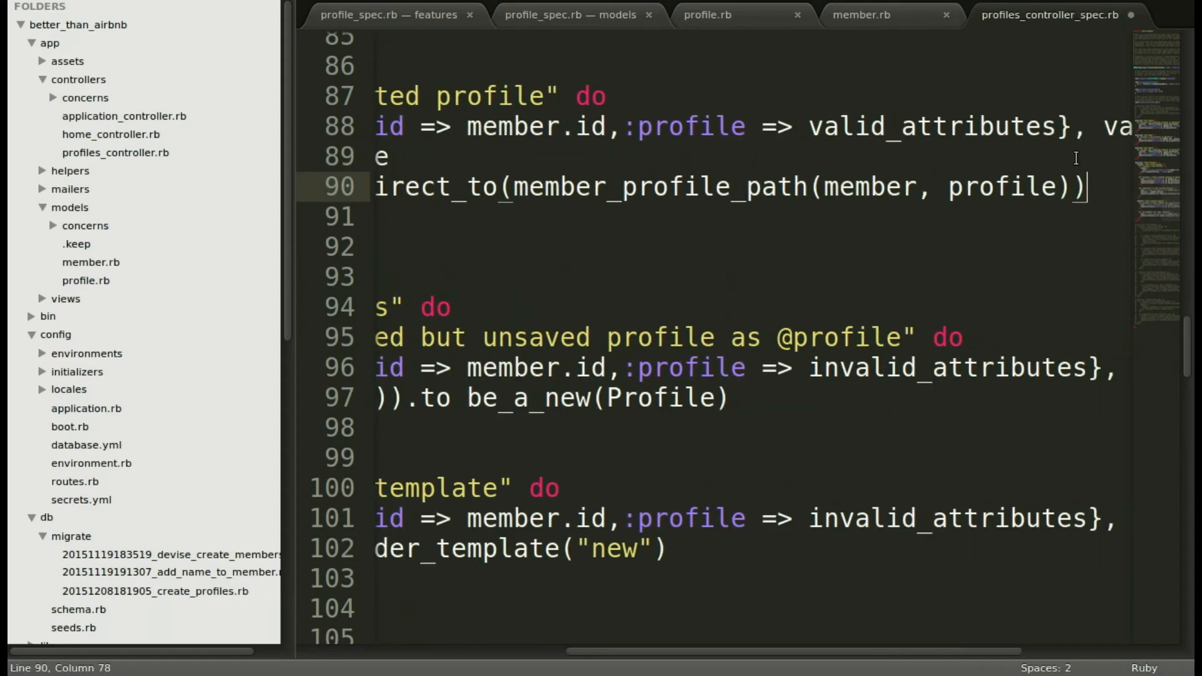
scroll("down", 3)
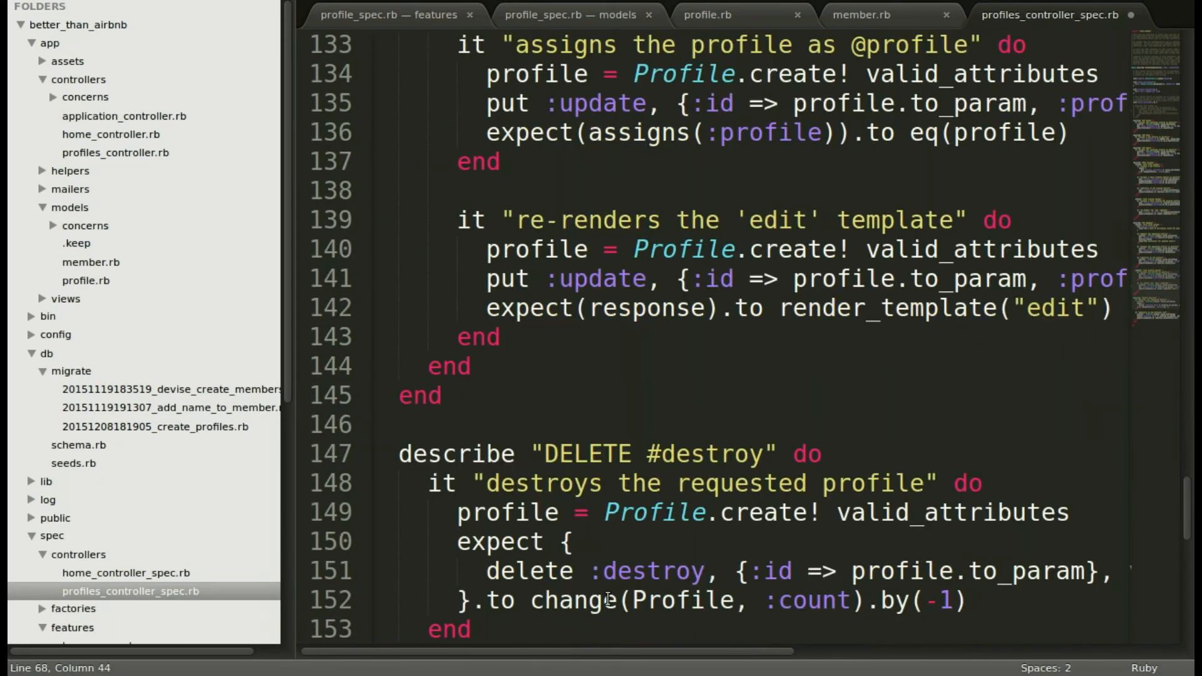
scroll("down", 3)
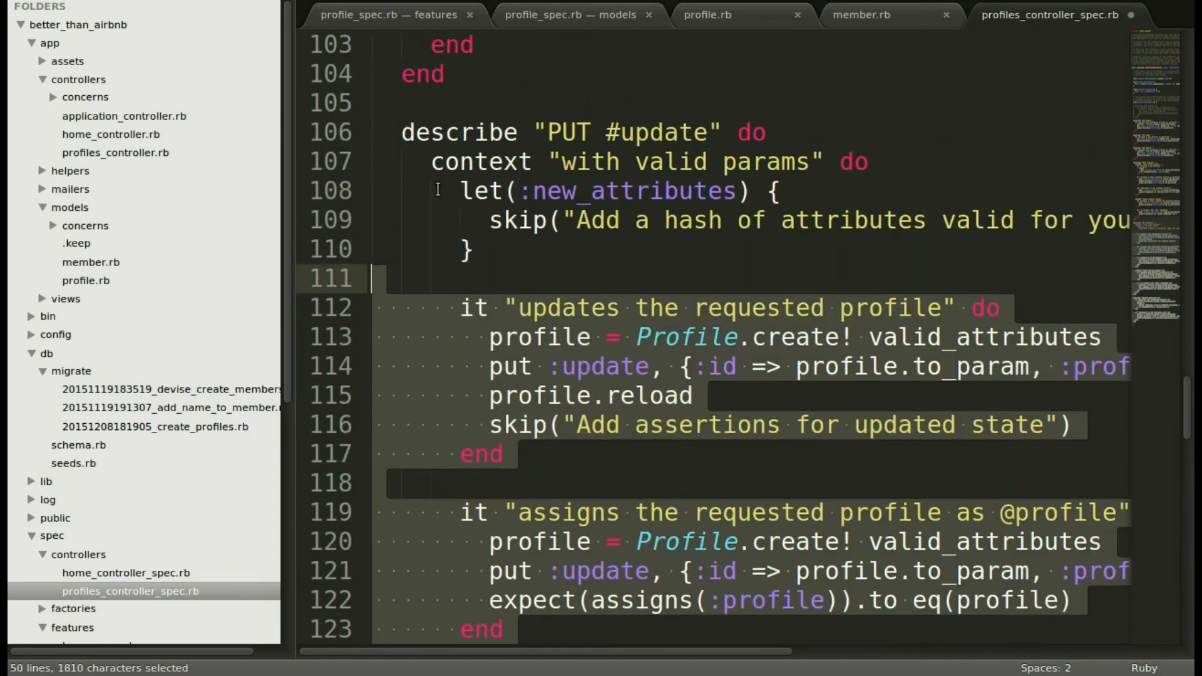
key("cmd+/")
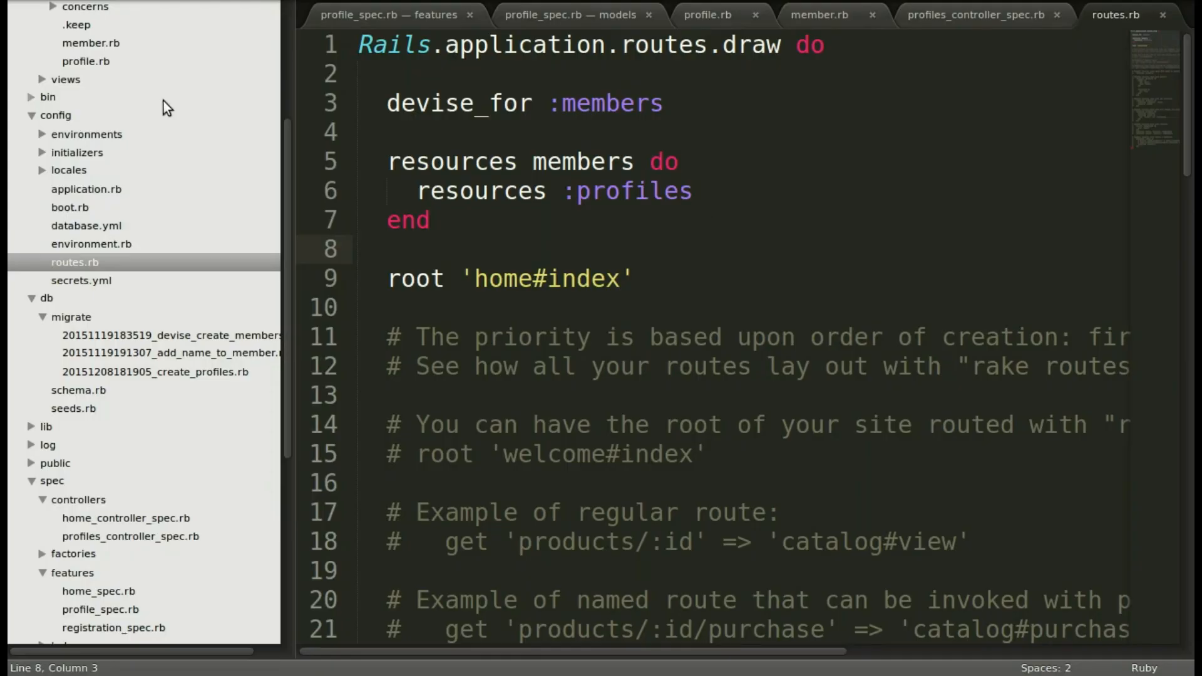
scroll("down", 3)
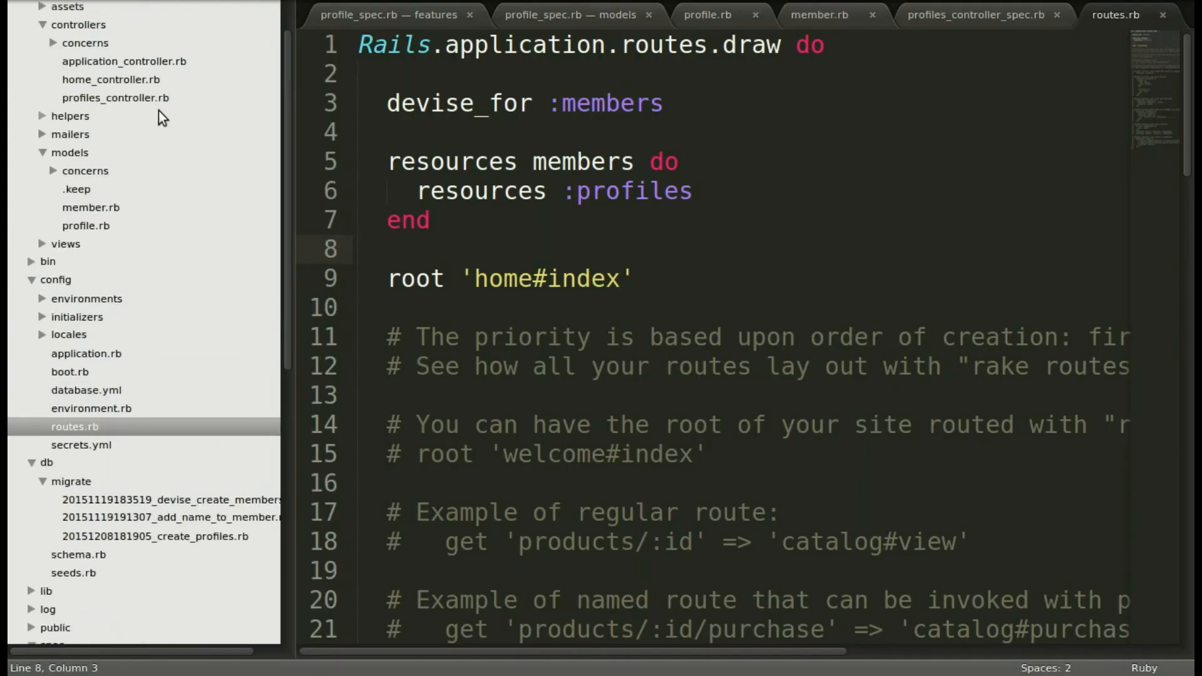
left_click(116, 98)
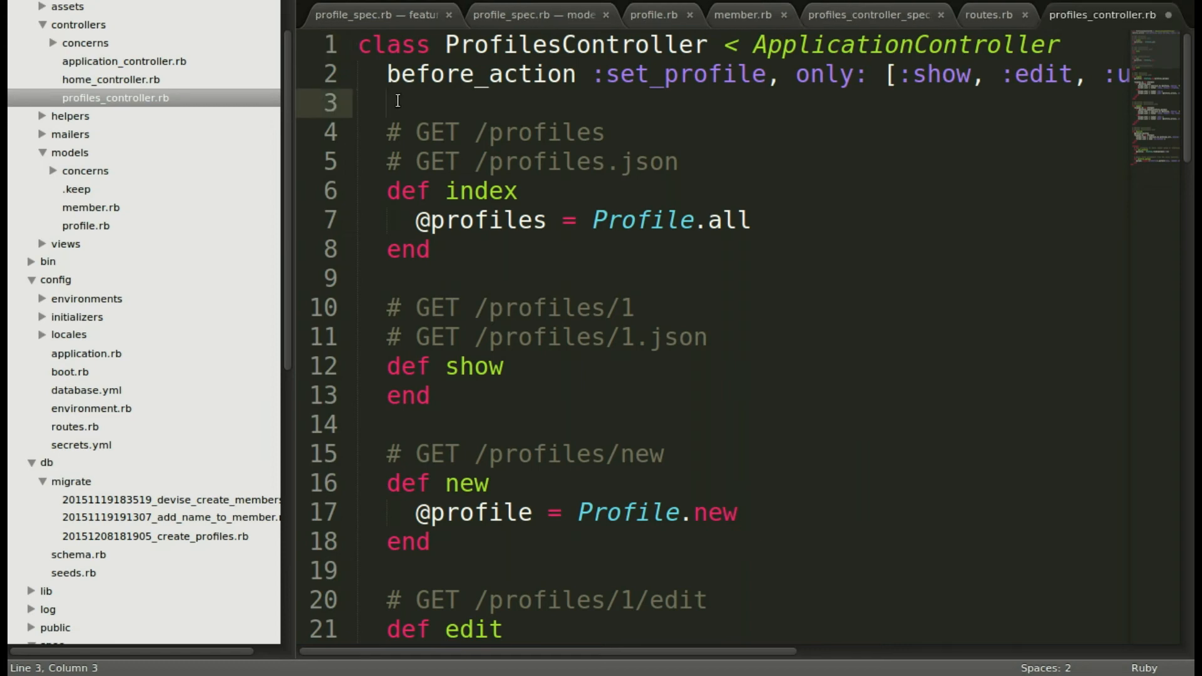
type("before_action :set_member")
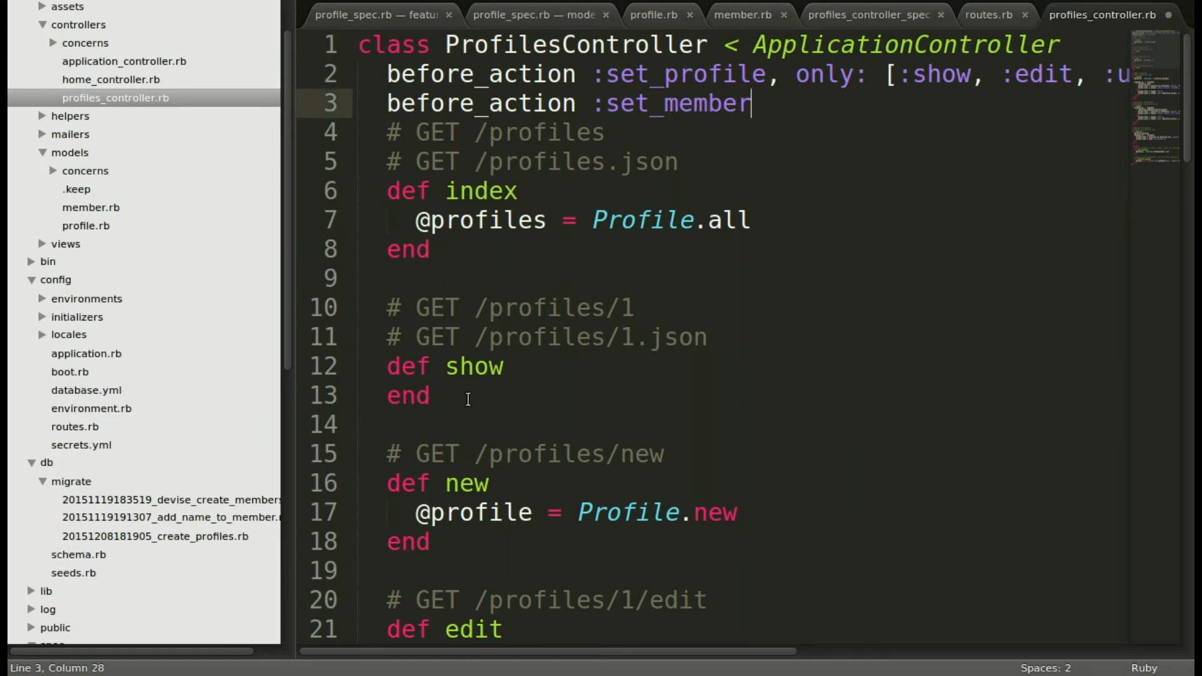
scroll("down", 3)
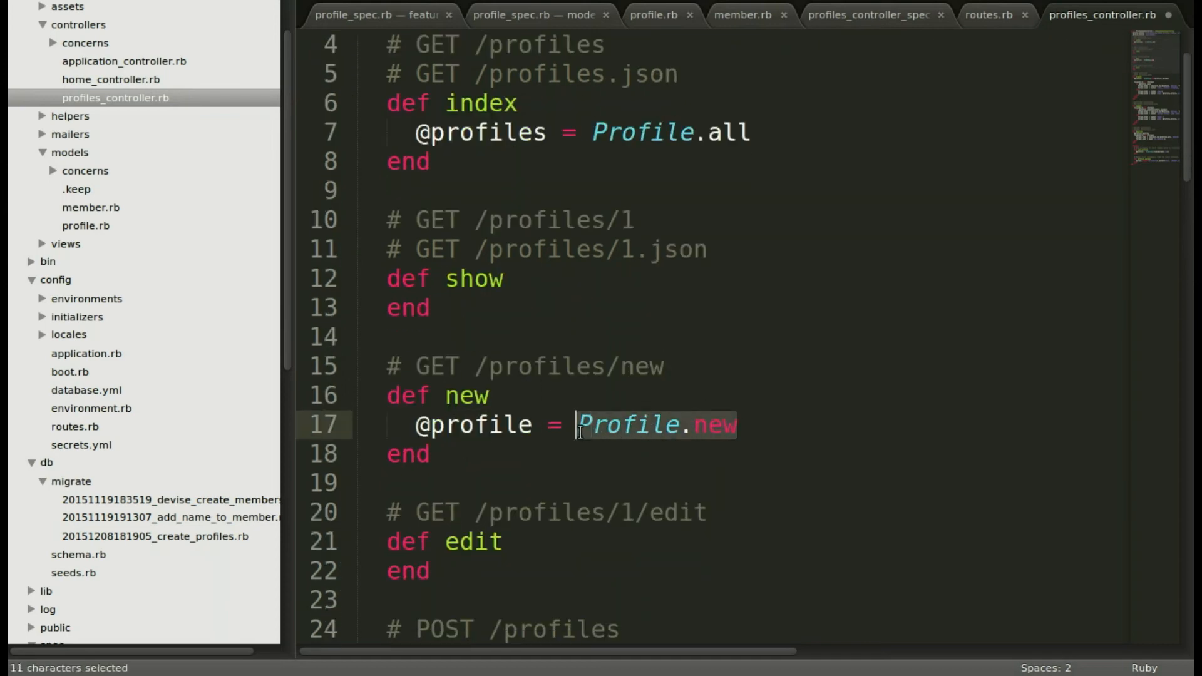
type("@member.build_profile")
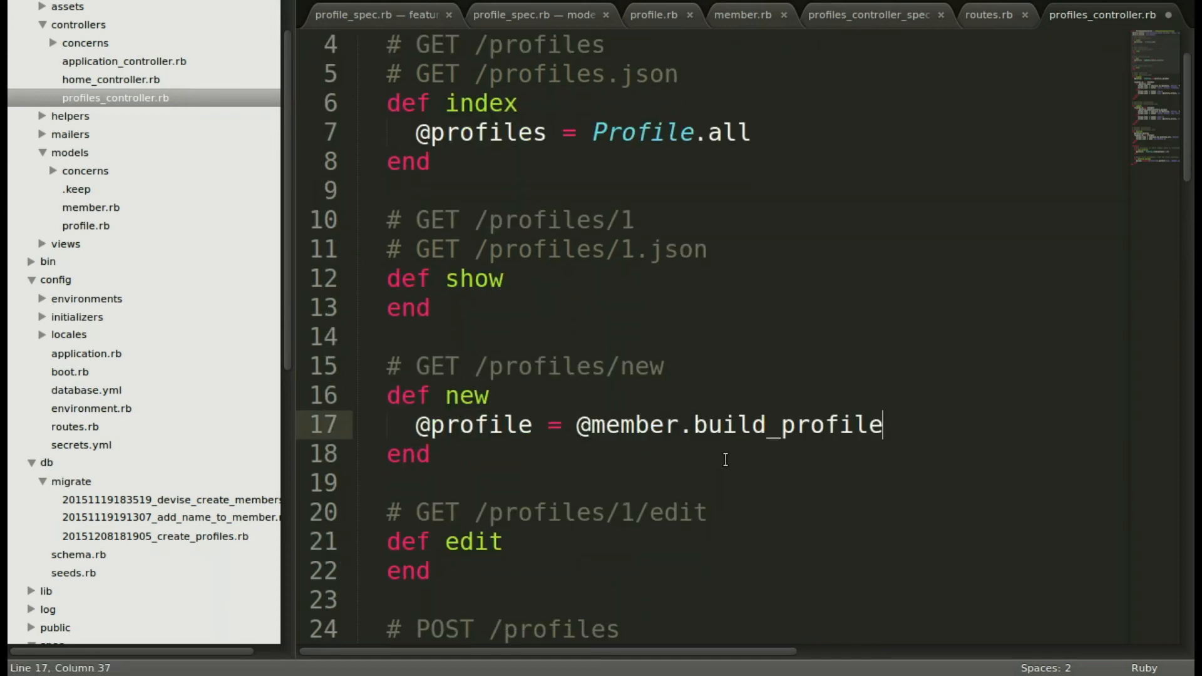
scroll("down", 3)
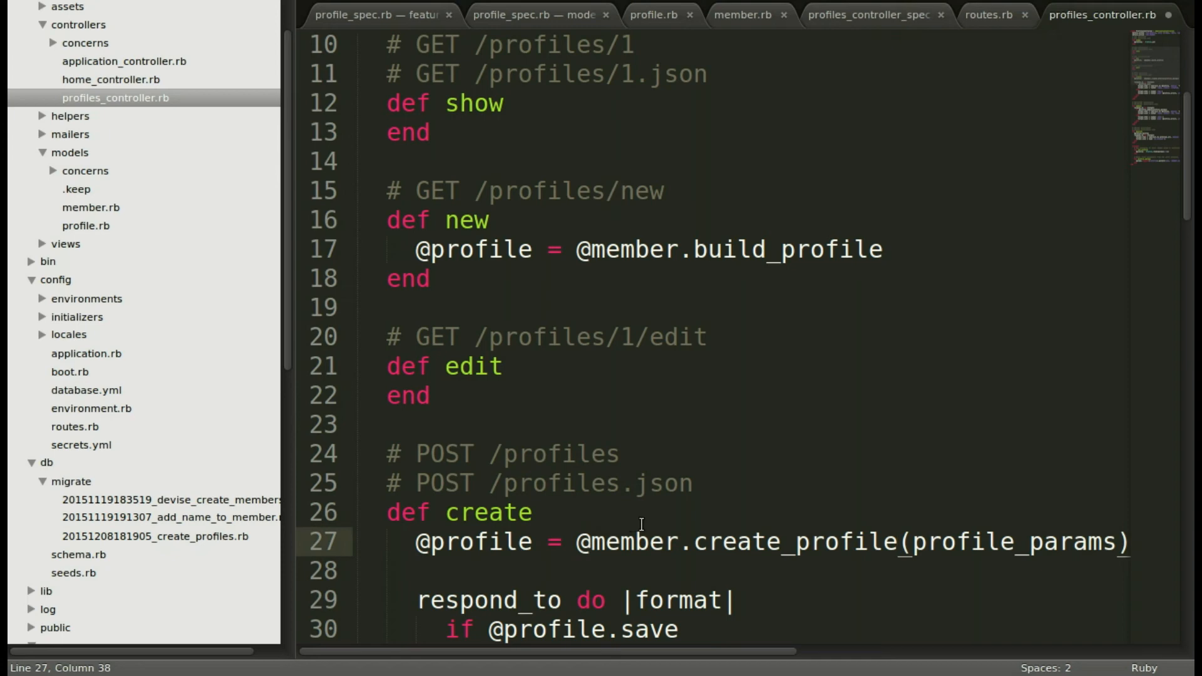
scroll("down", 3)
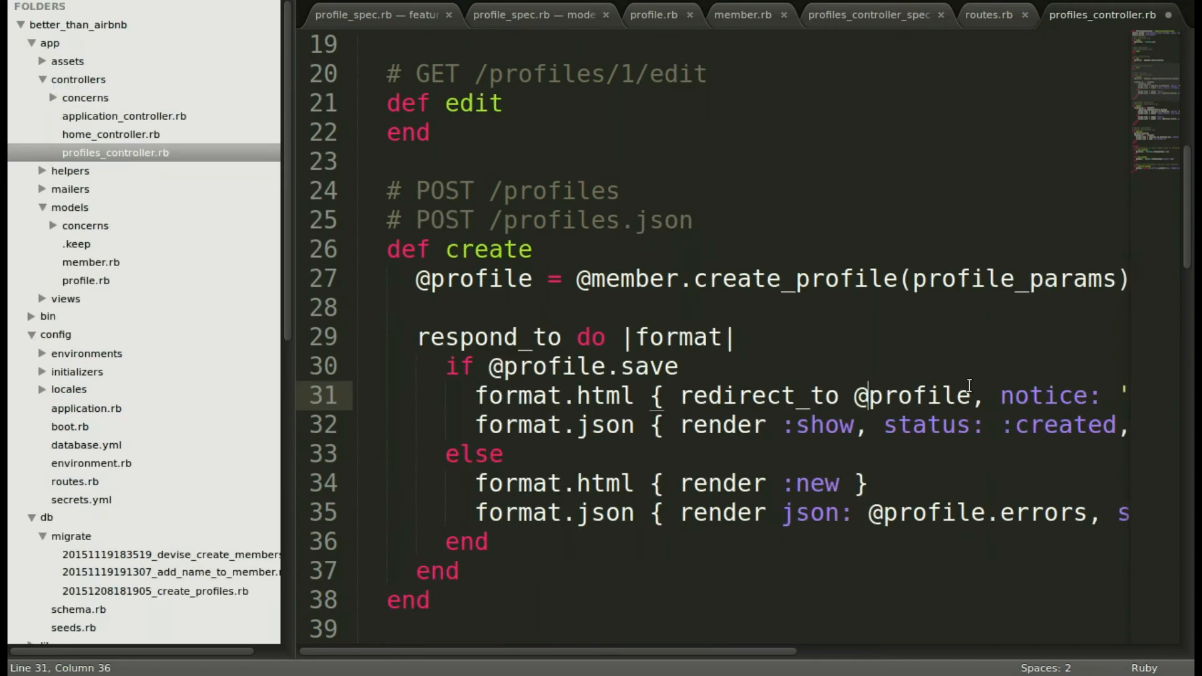
left_click(974, 396)
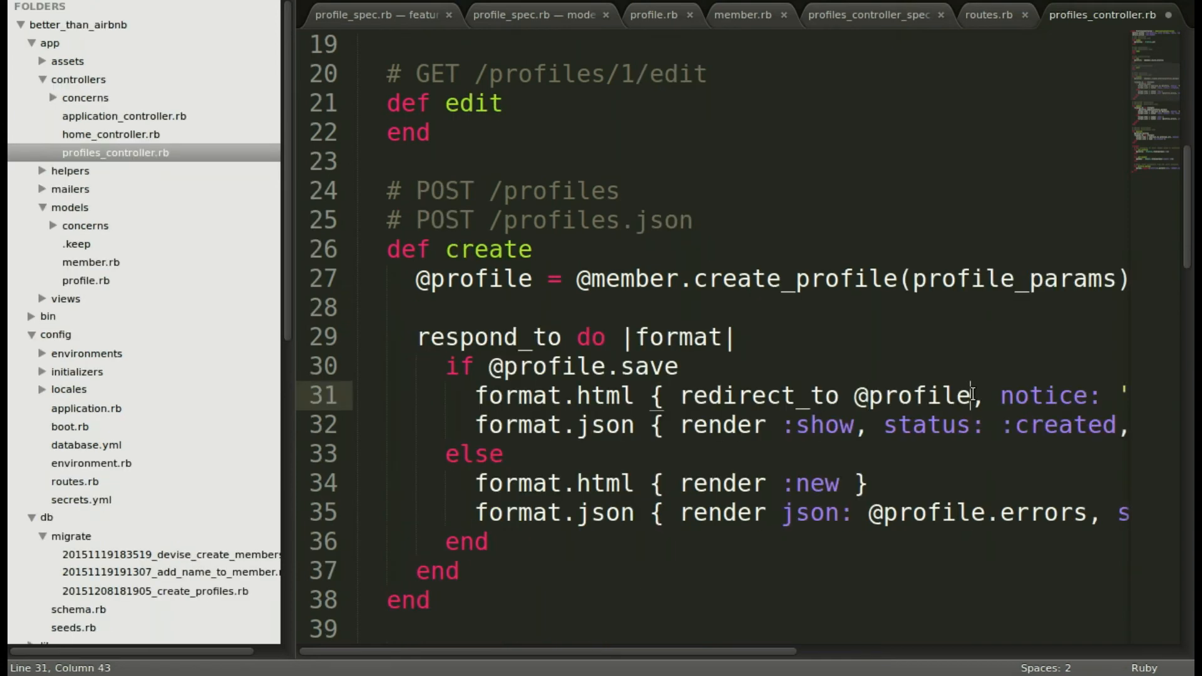
type("member_profile_path(@member, @profile)")
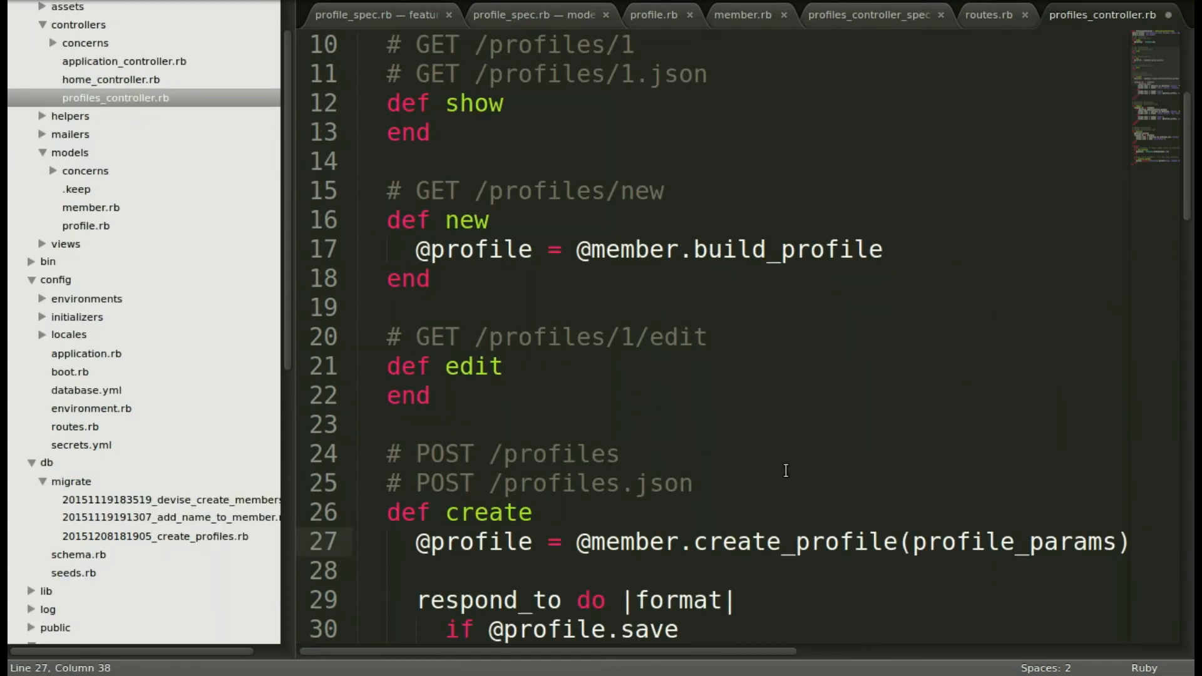
scroll("down", 3)
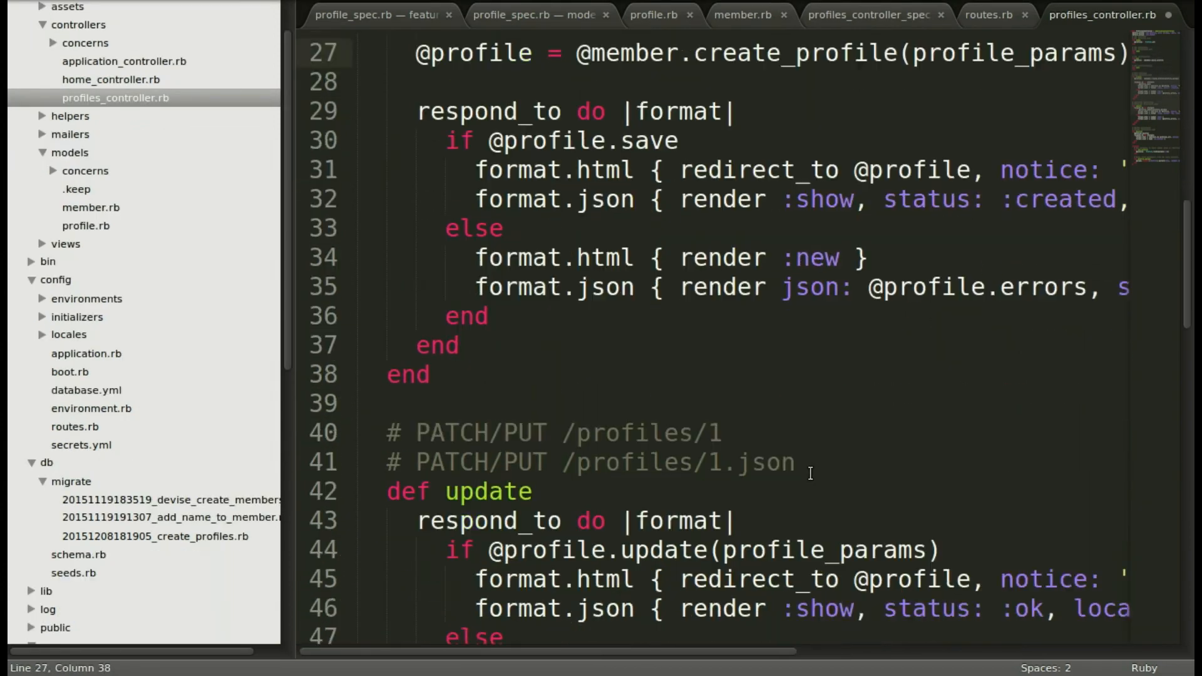
scroll("down", 3)
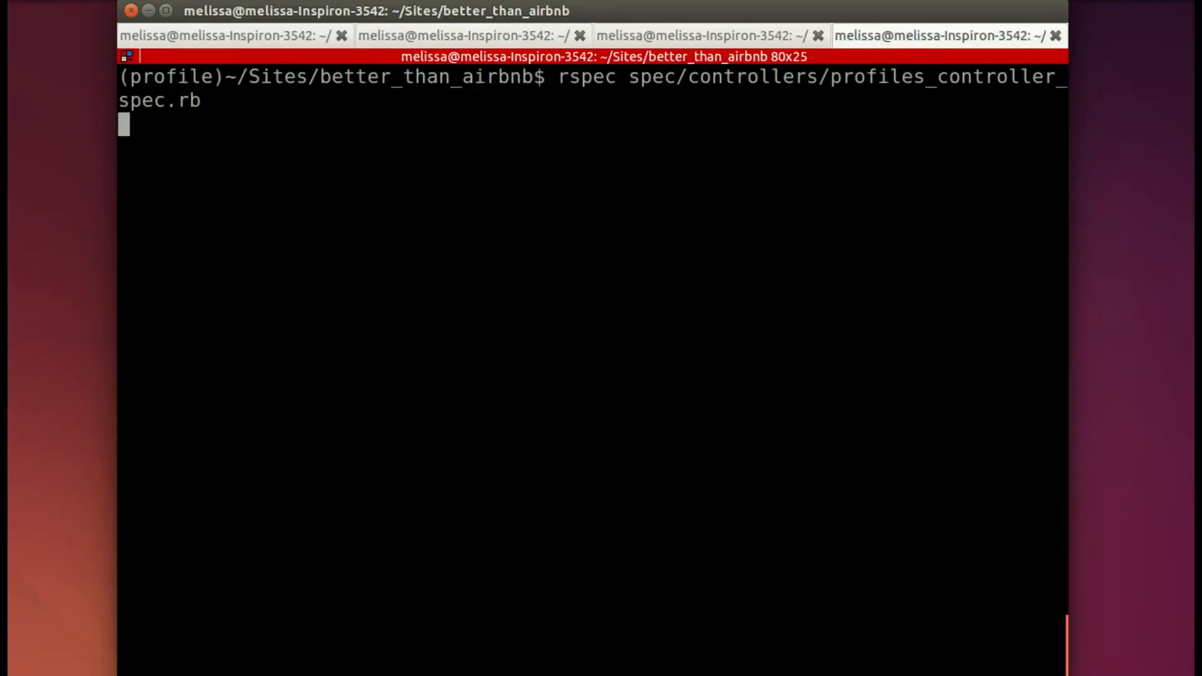
- Clear the output and run rspec spec/features/profile_spec.rb to see the bio field failure
key("Return")
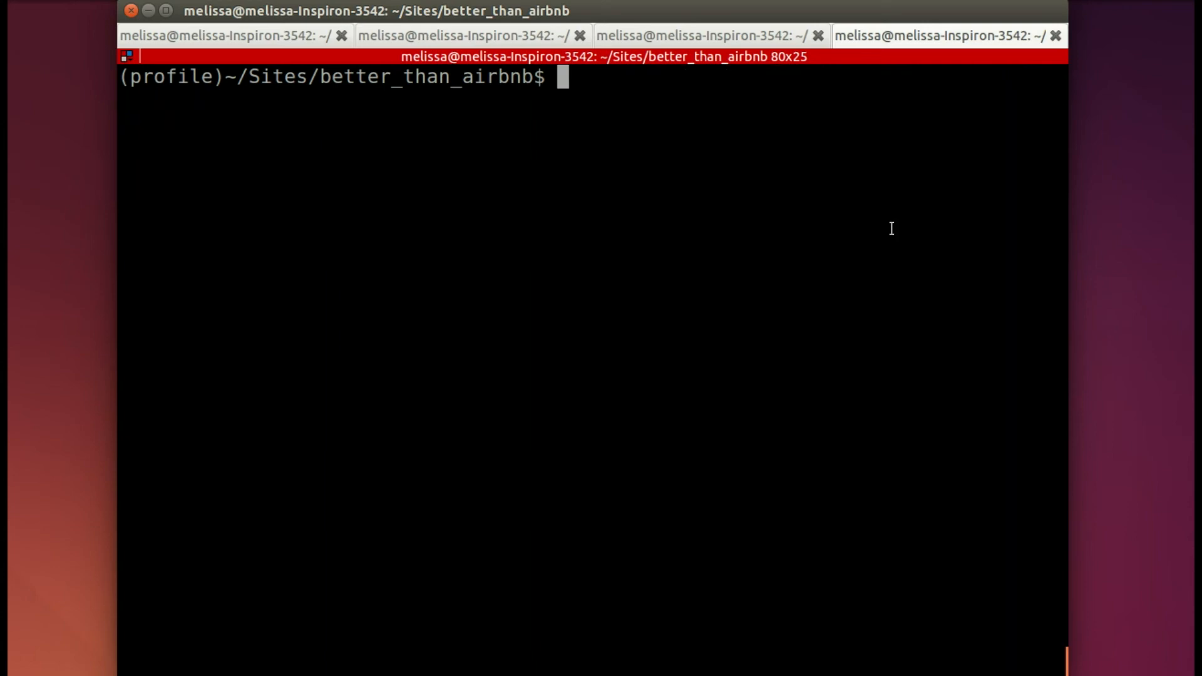
type("rspec spec/features/profile_spec.rb")
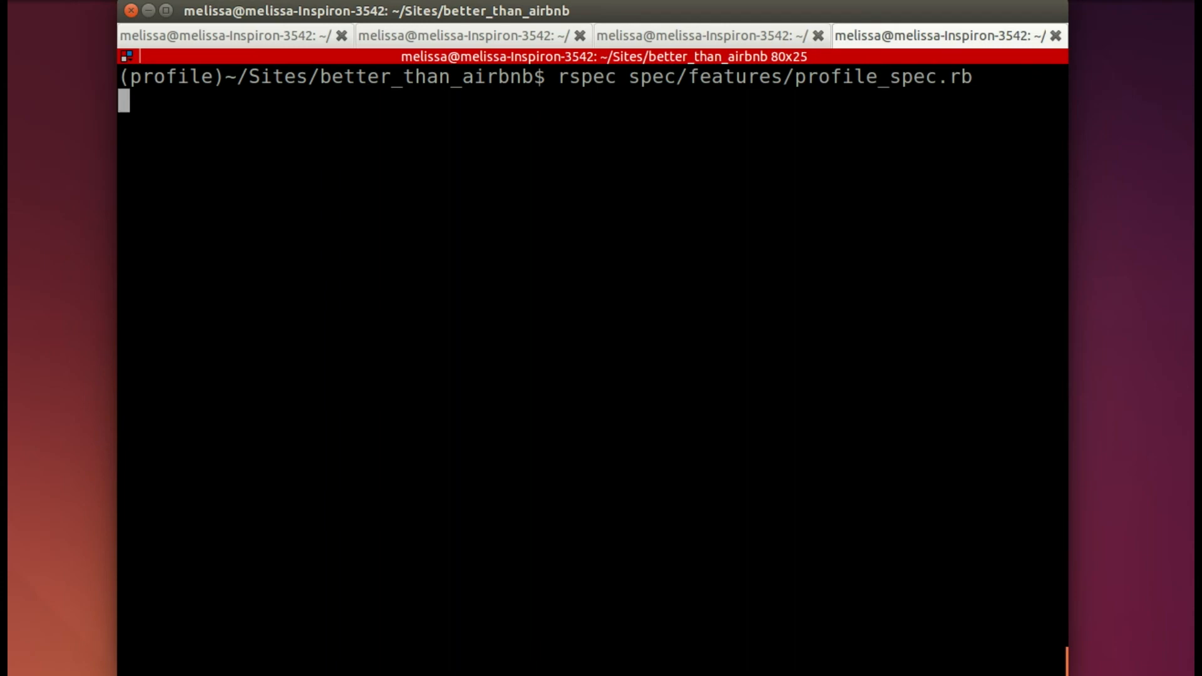
key("Return")
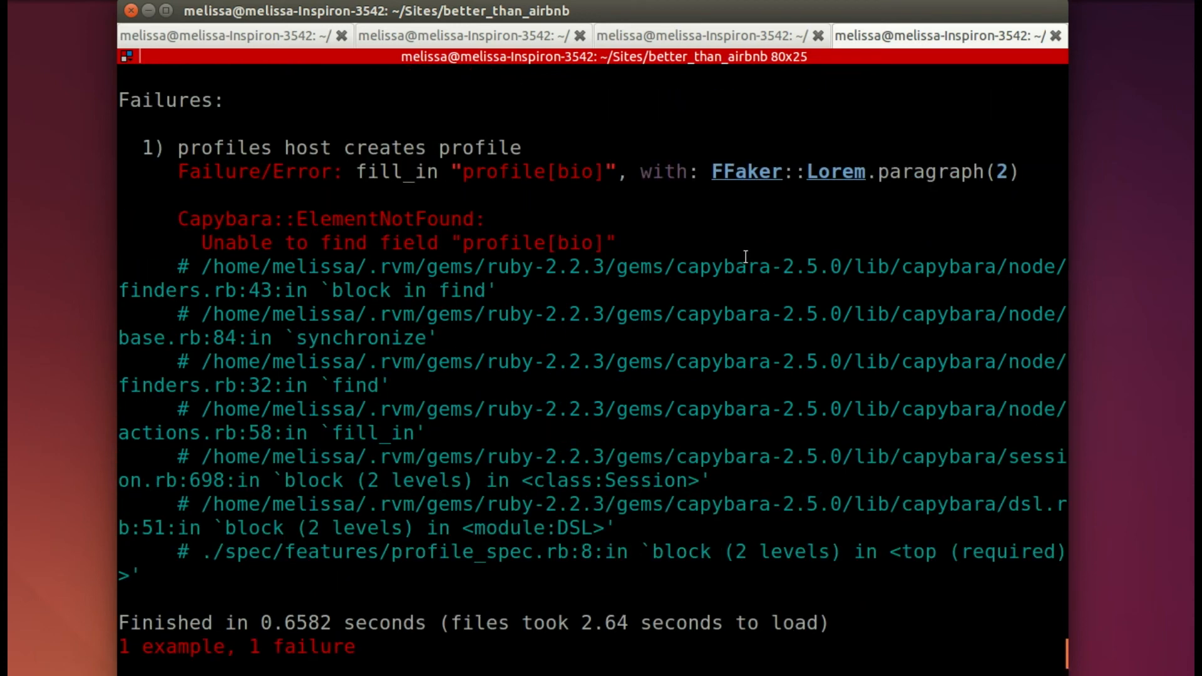
mouse_move(763, 253)
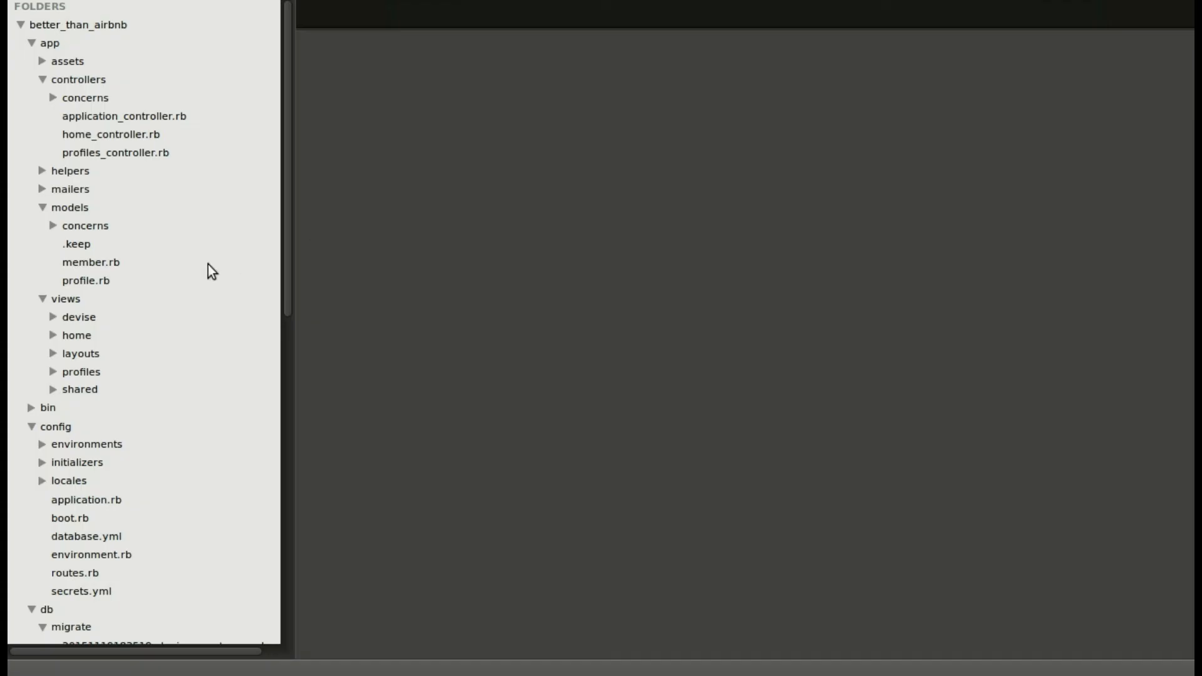
left_click(81, 372)
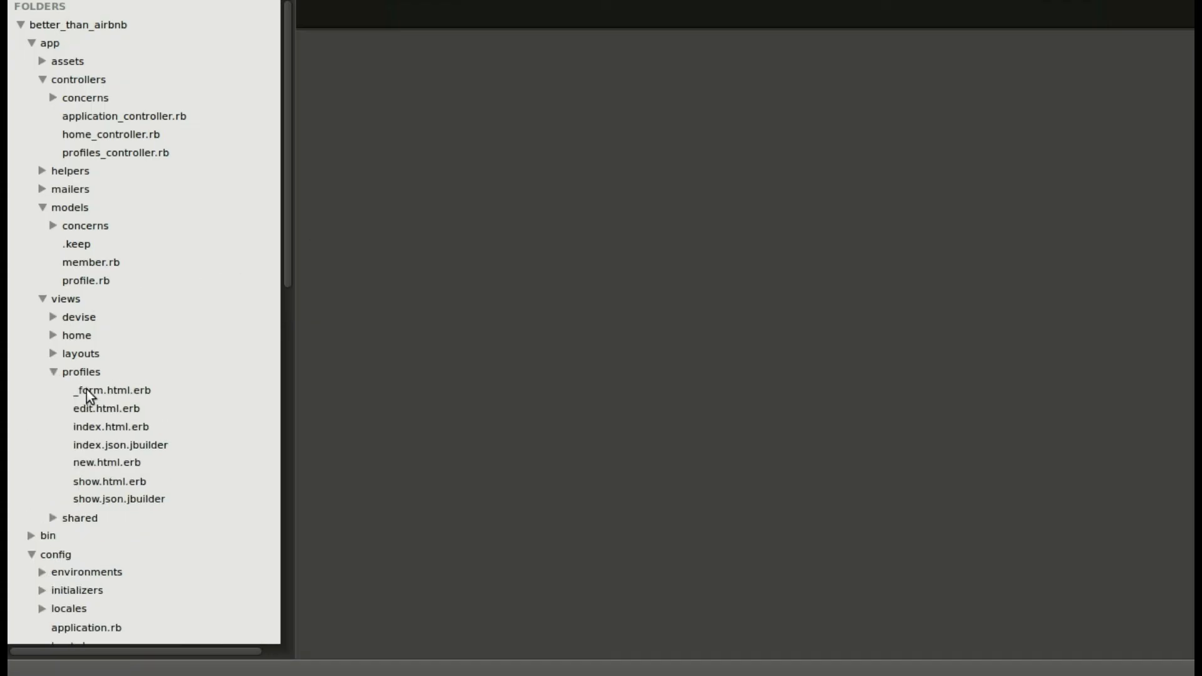
left_click(112, 390)
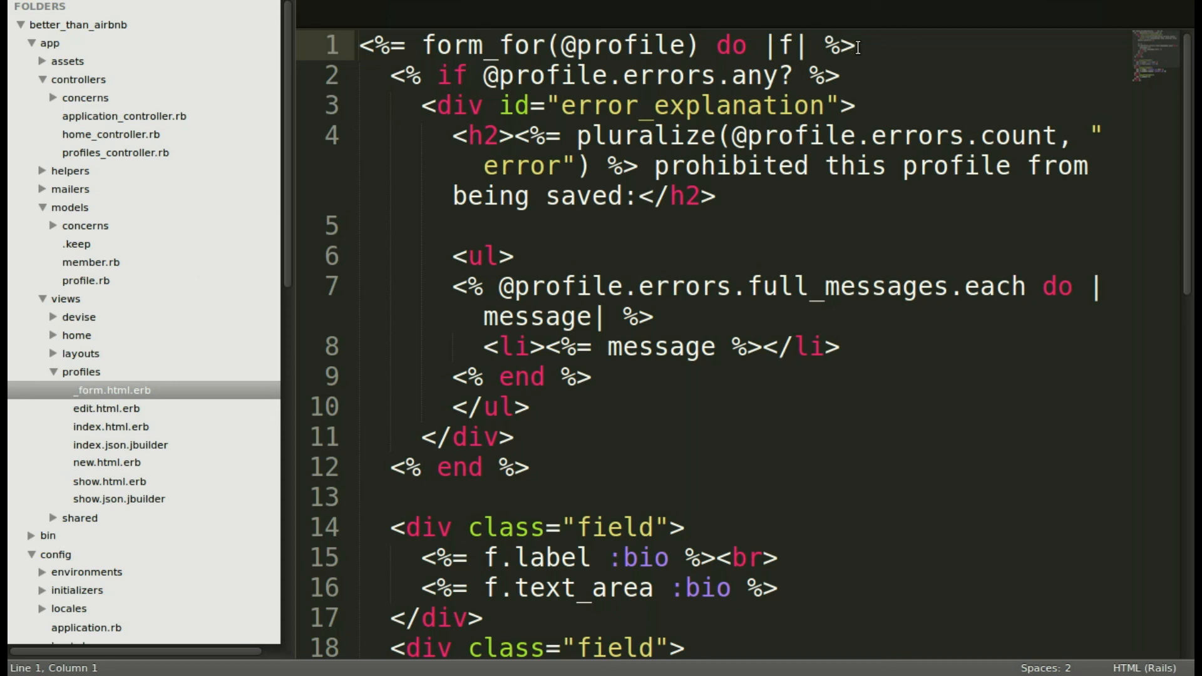
left_click_drag(859, 45, 358, 45)
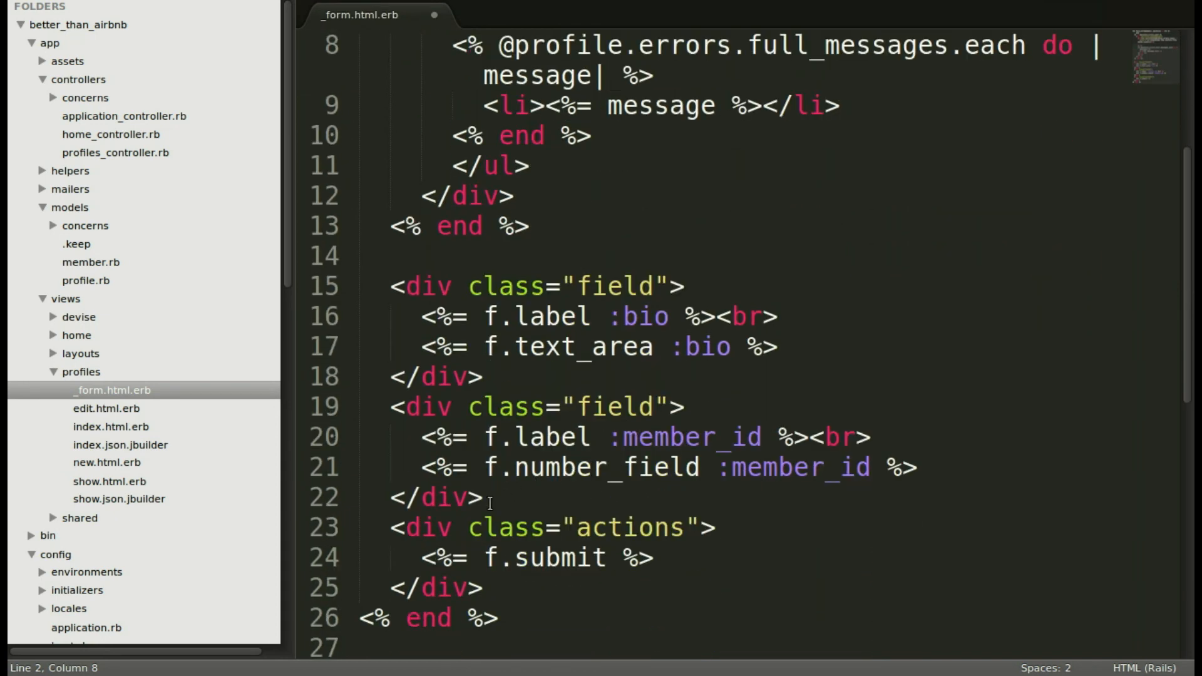
left_click_drag(391, 406, 482, 497)
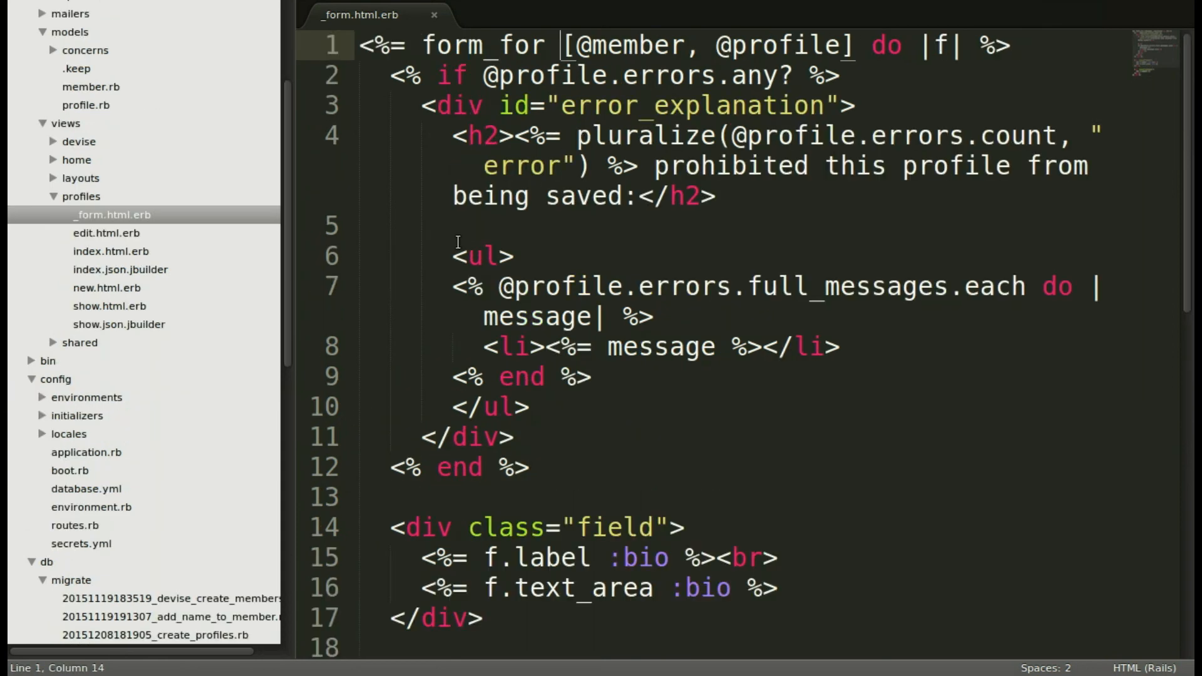
- Delete the link_to 'Back' line from profiles/new.html.erb
left_click(106, 288)
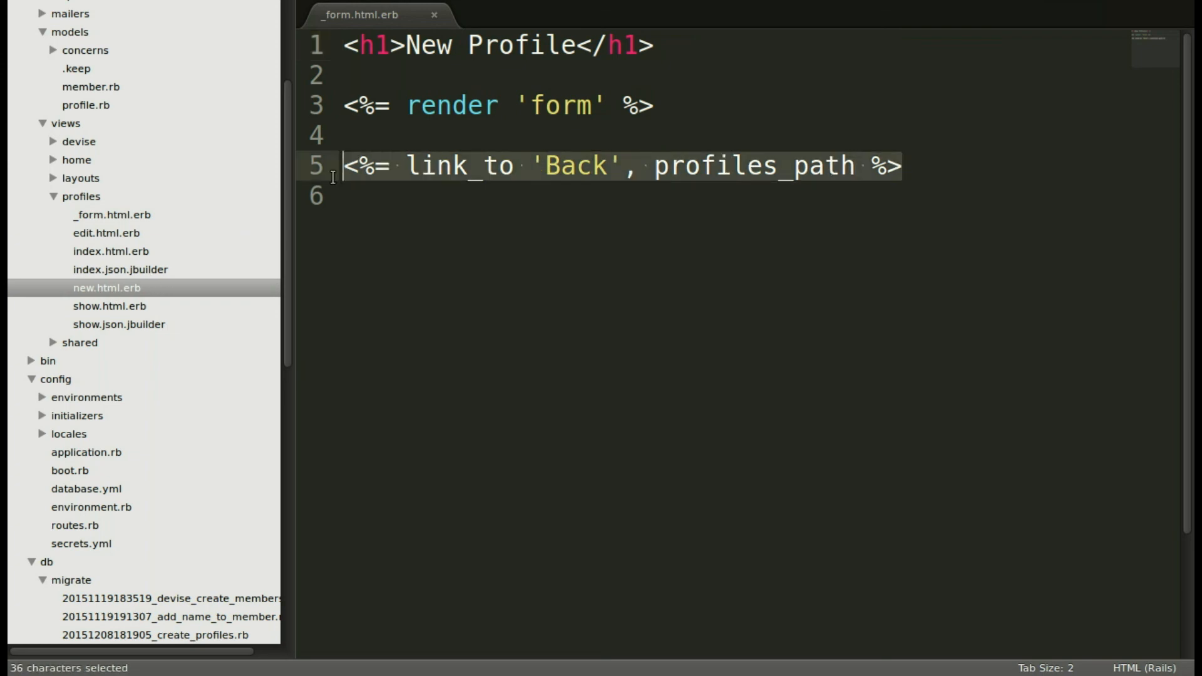
key("Delete")
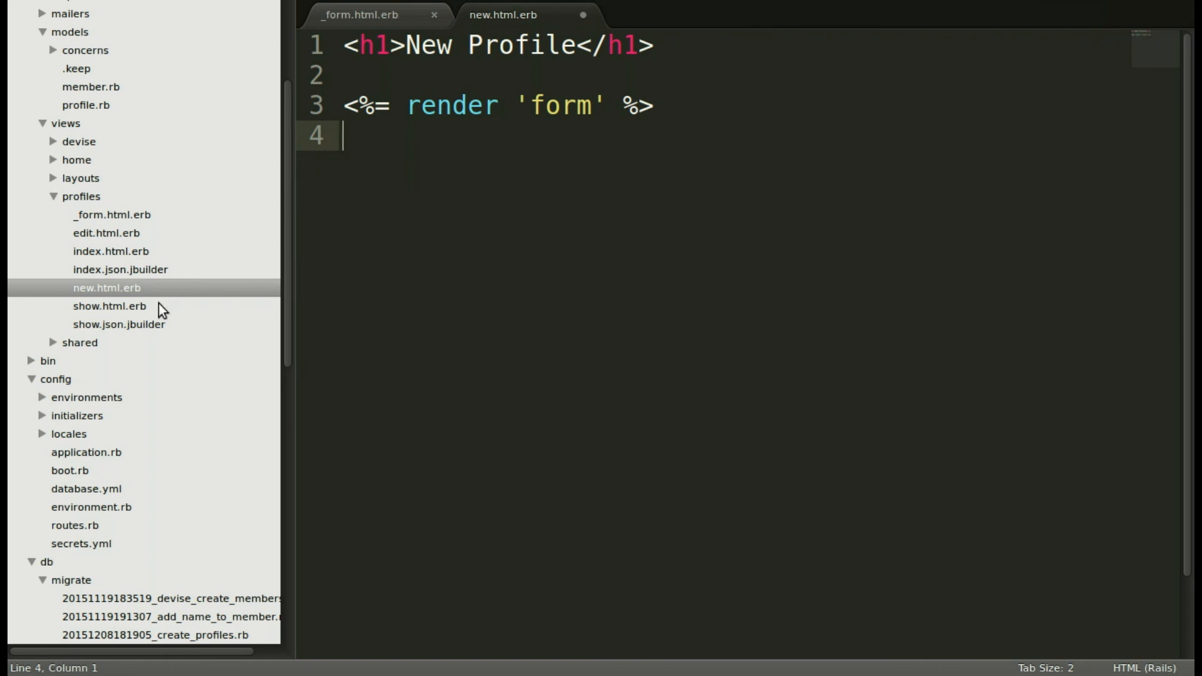
left_click(109, 305)
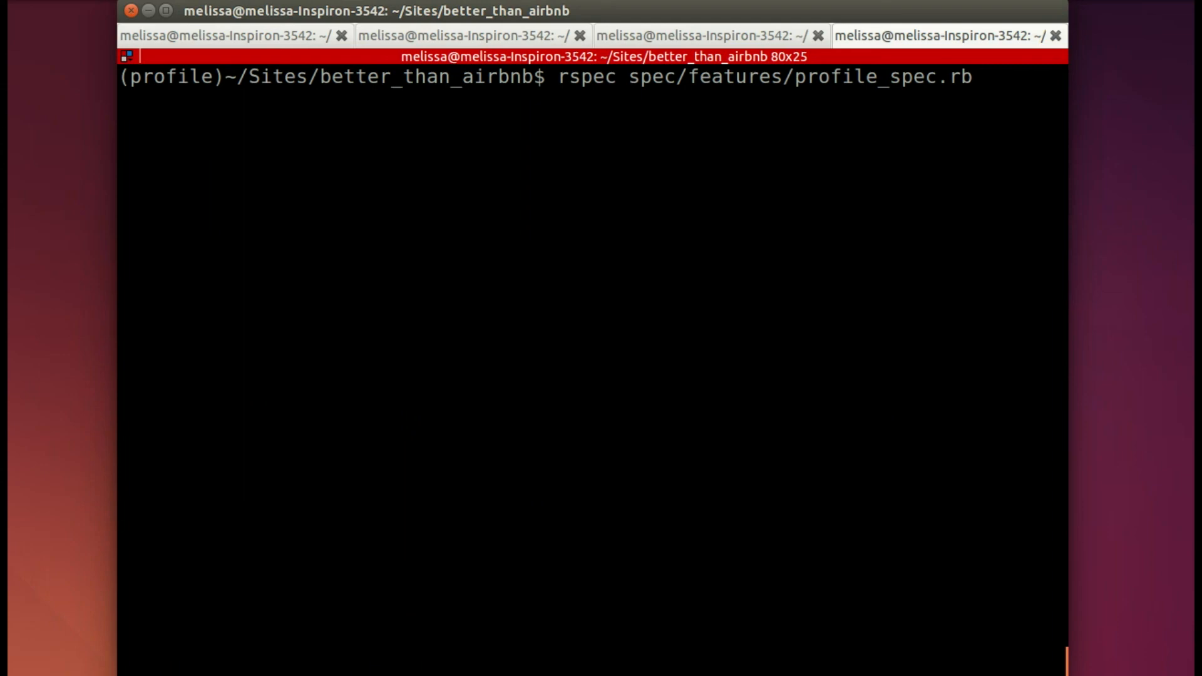
- Rerun rspec spec/features/profile_spec.rb, now passing with 1 example and 0 failures
key("Return")
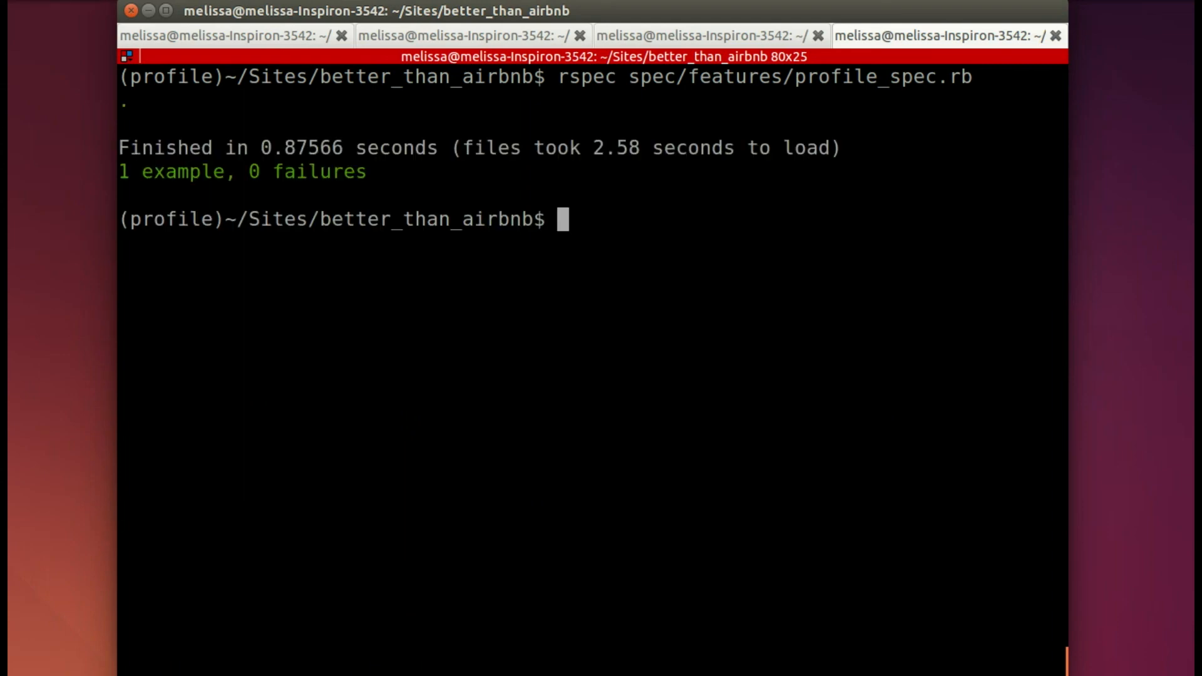